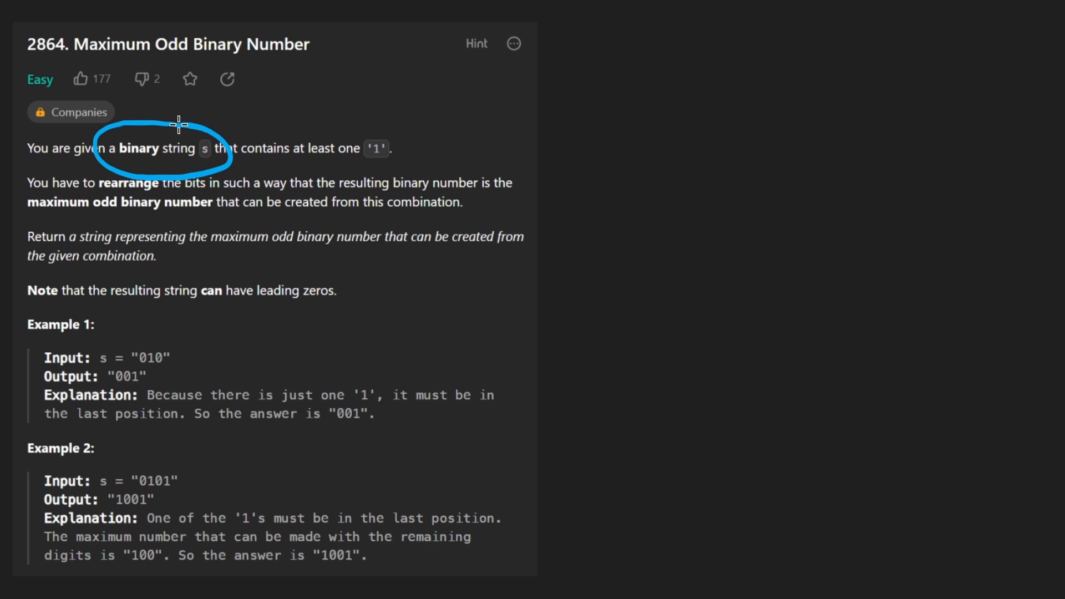
pyautogui.moveTo(351, 164)
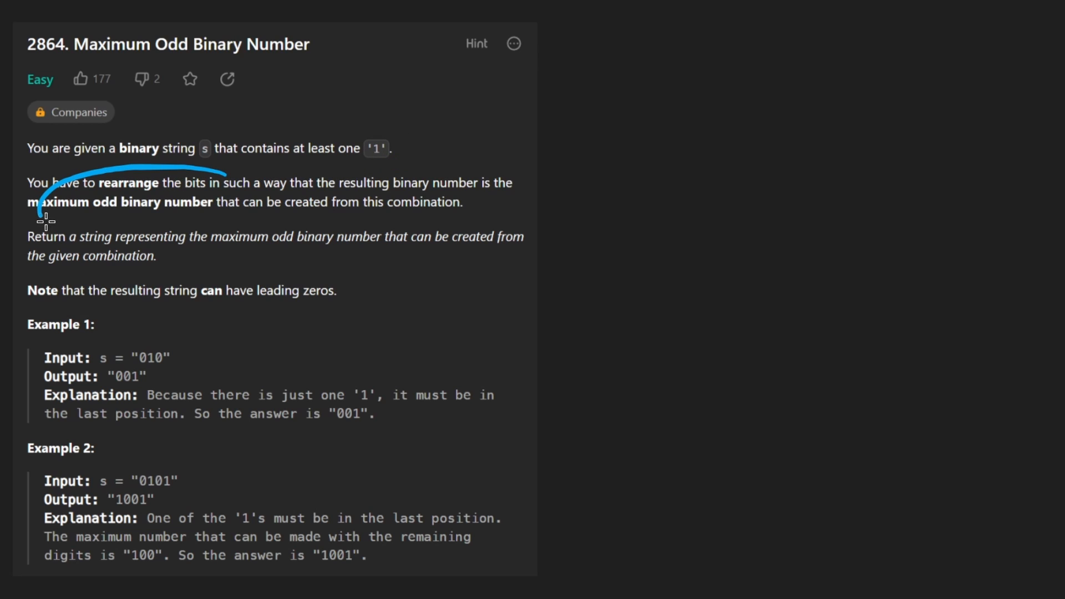
# Underline 'maximum odd binary number' in the statement and circle the at-least-one-'1' requirement.
pyautogui.moveTo(41, 217); pyautogui.dragTo(198, 170)
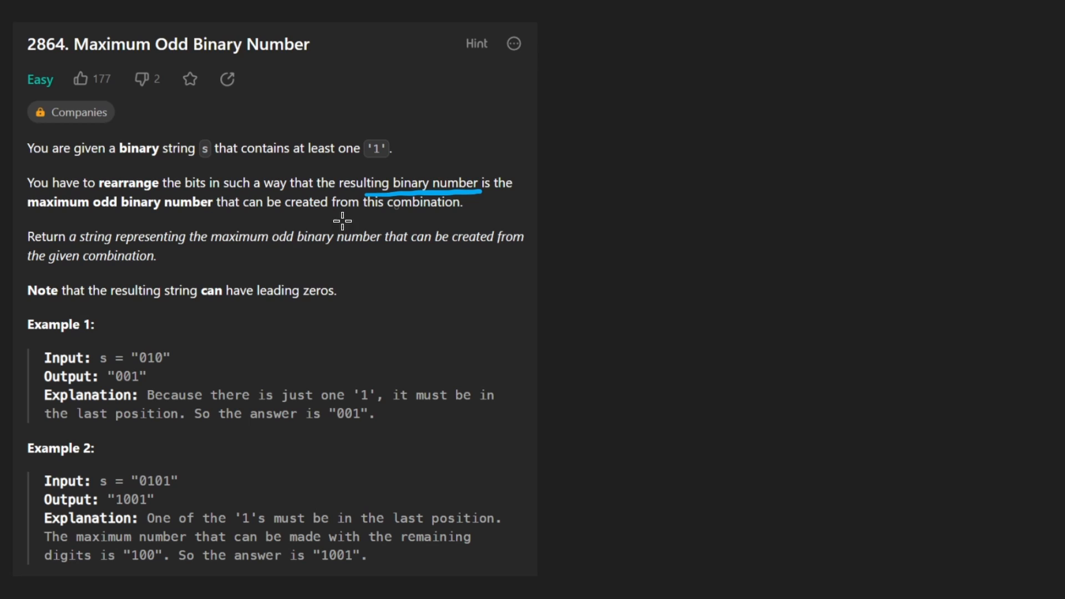
pyautogui.moveTo(37, 222)
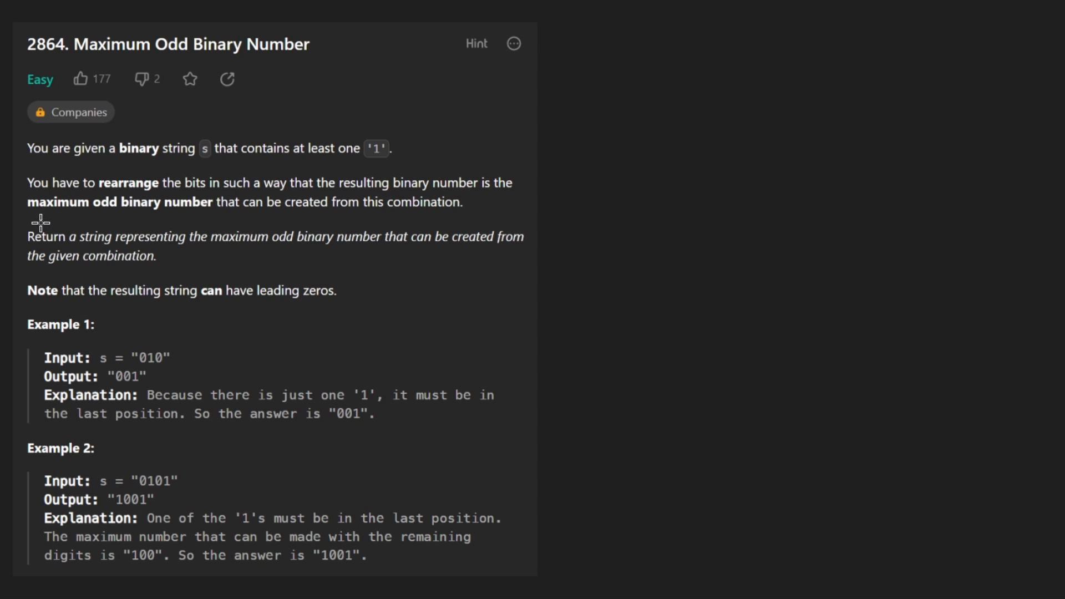
pyautogui.moveTo(26, 218); pyautogui.dragTo(224, 219)
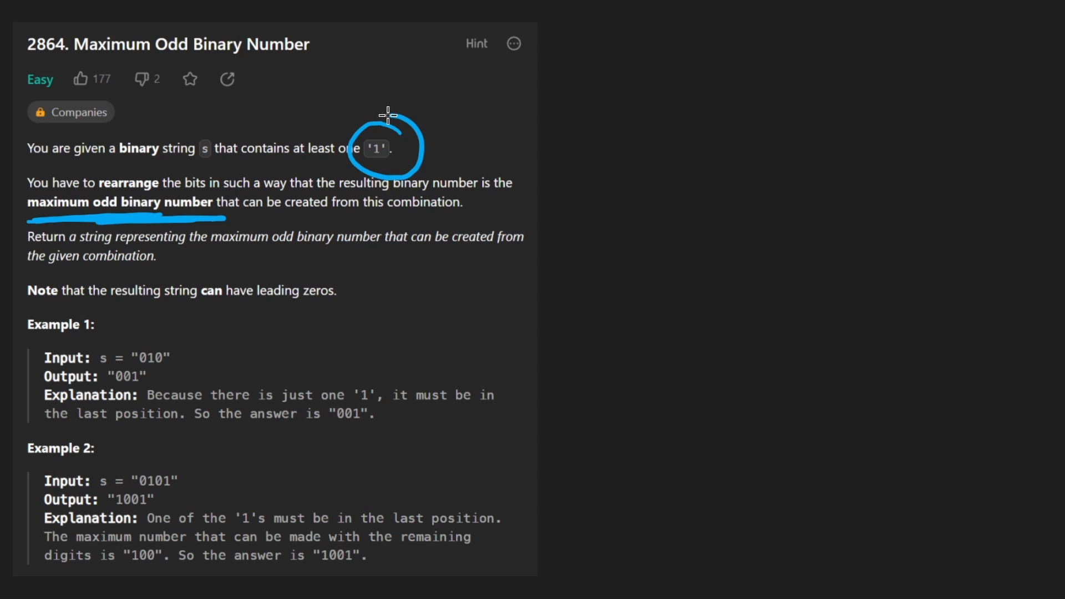
pyautogui.moveTo(422, 108); pyautogui.dragTo(465, 80)
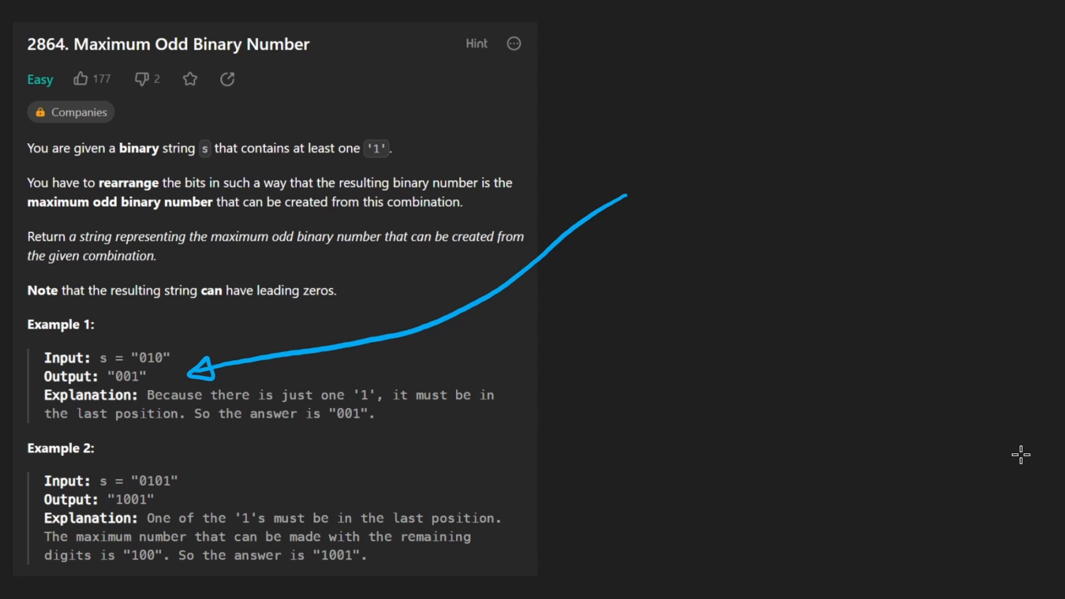
# Sketch example input 0101 with its rearranged answer 1001, marking the 1 moved last.
pyautogui.moveTo(653, 81); pyautogui.dragTo(659, 128)
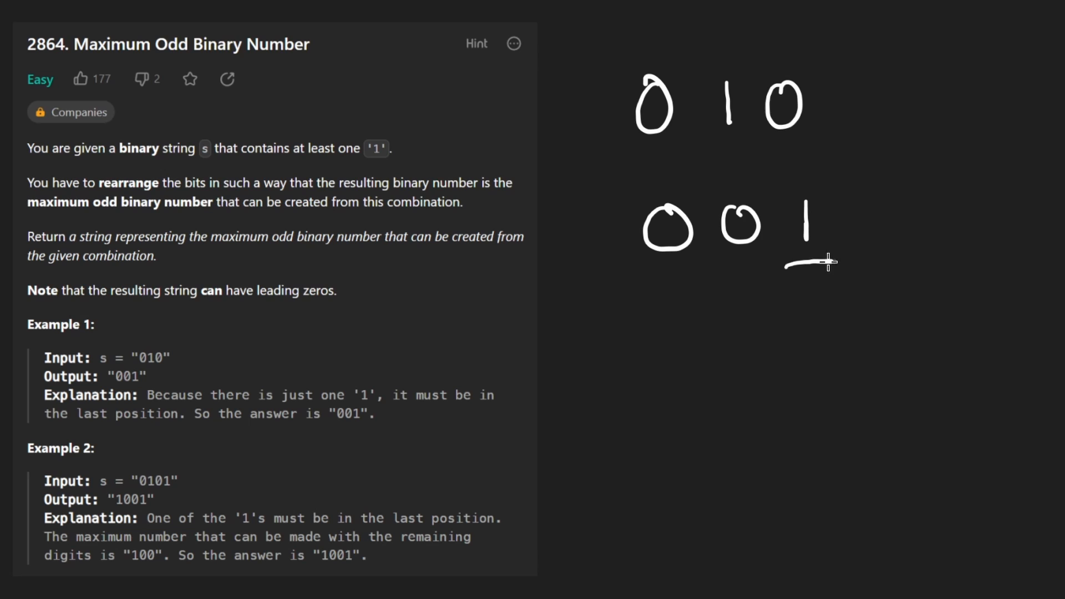
pyautogui.moveTo(781, 265); pyautogui.dragTo(733, 299)
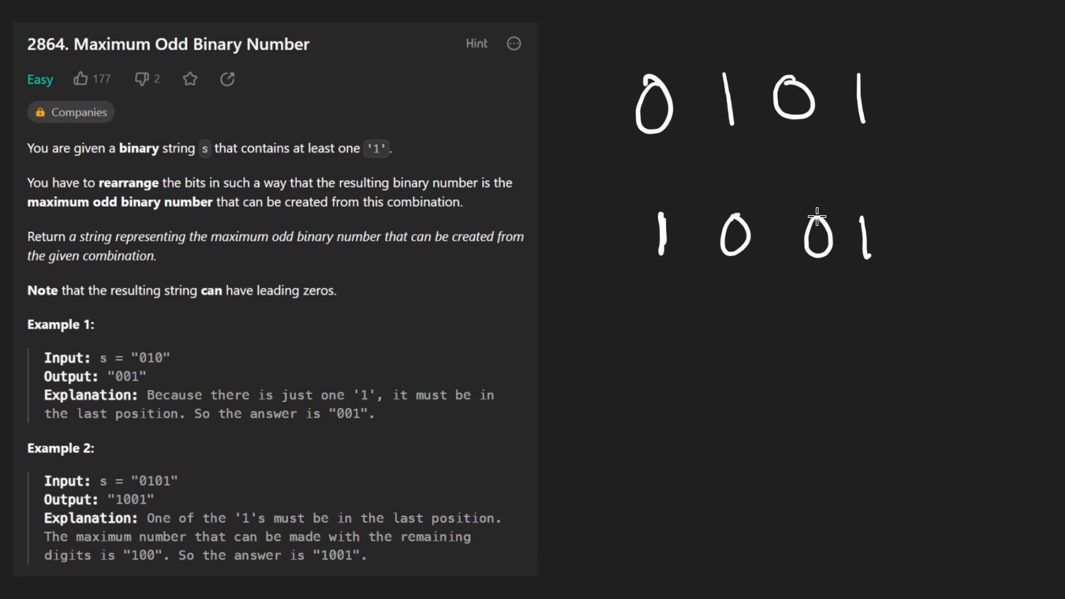
# Brace the leading ones of 1001, label them '# of 1' as count − 1, arrow to the final 1.
pyautogui.moveTo(649, 291); pyautogui.dragTo(643, 408)
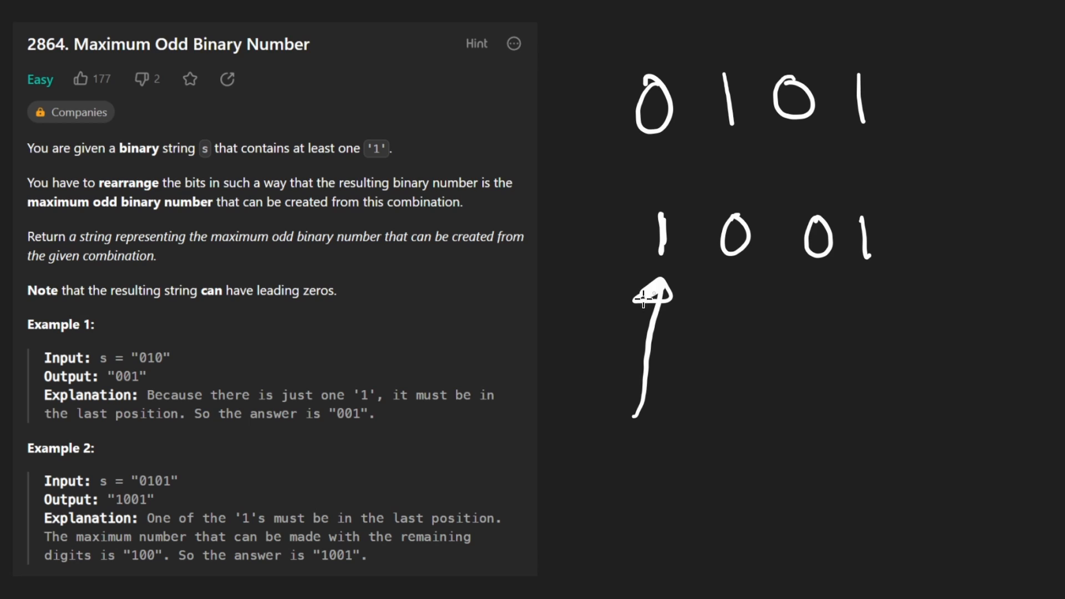
pyautogui.moveTo(631, 173); pyautogui.dragTo(910, 313)
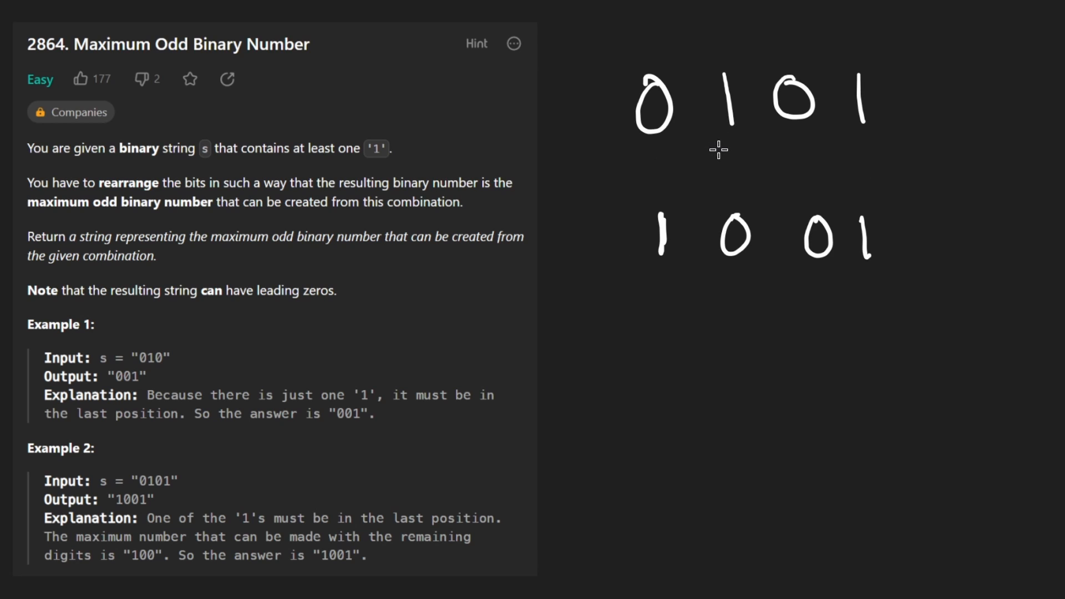
pyautogui.moveTo(717, 331)
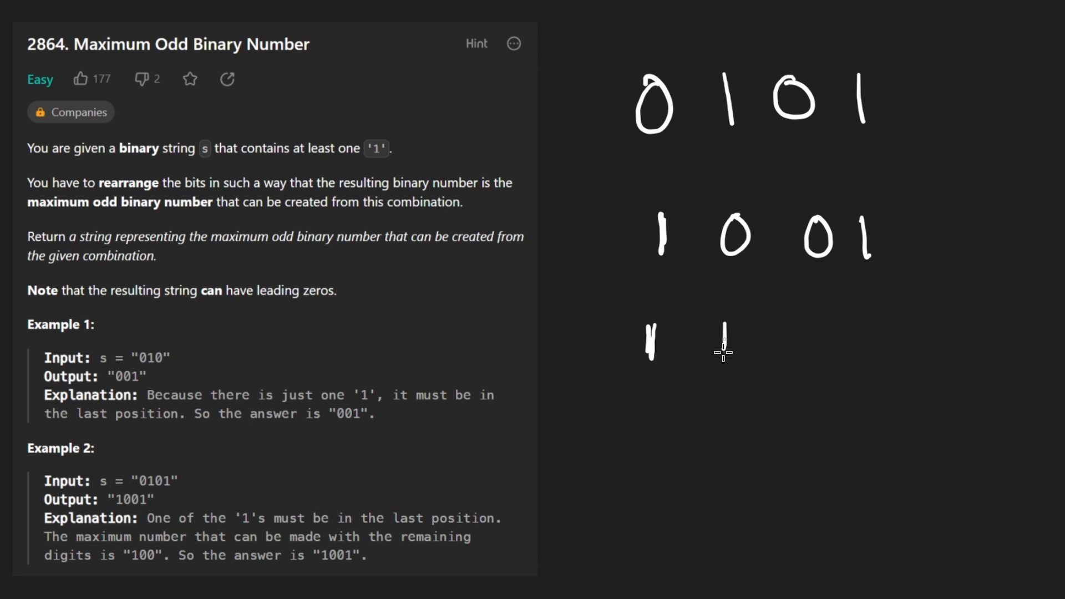
pyautogui.moveTo(720, 343); pyautogui.dragTo(876, 343)
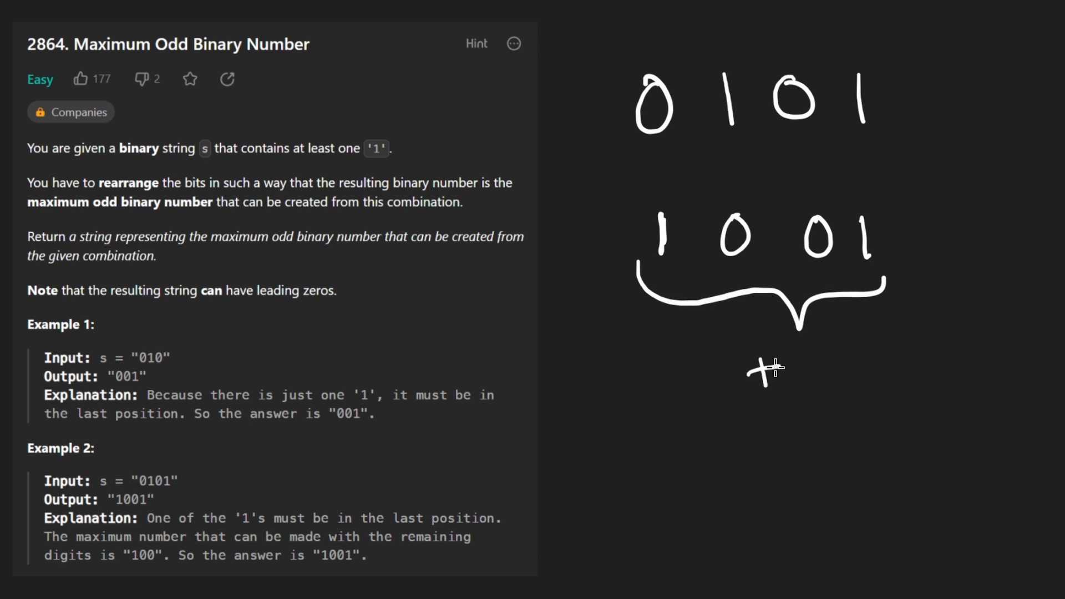
pyautogui.moveTo(747, 371); pyautogui.dragTo(931, 370)
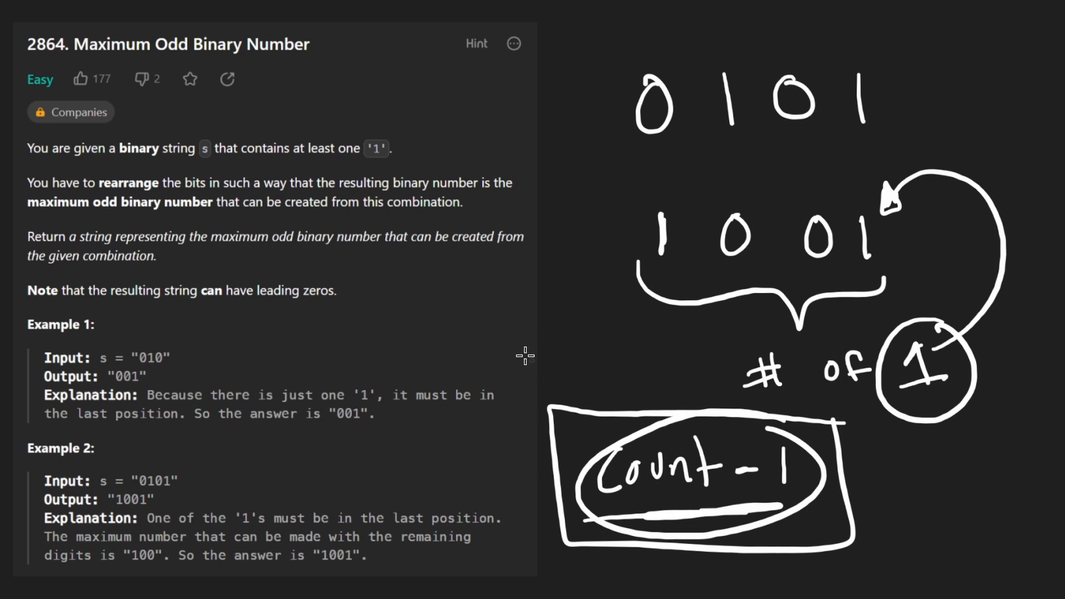
pyautogui.moveTo(493, 327)
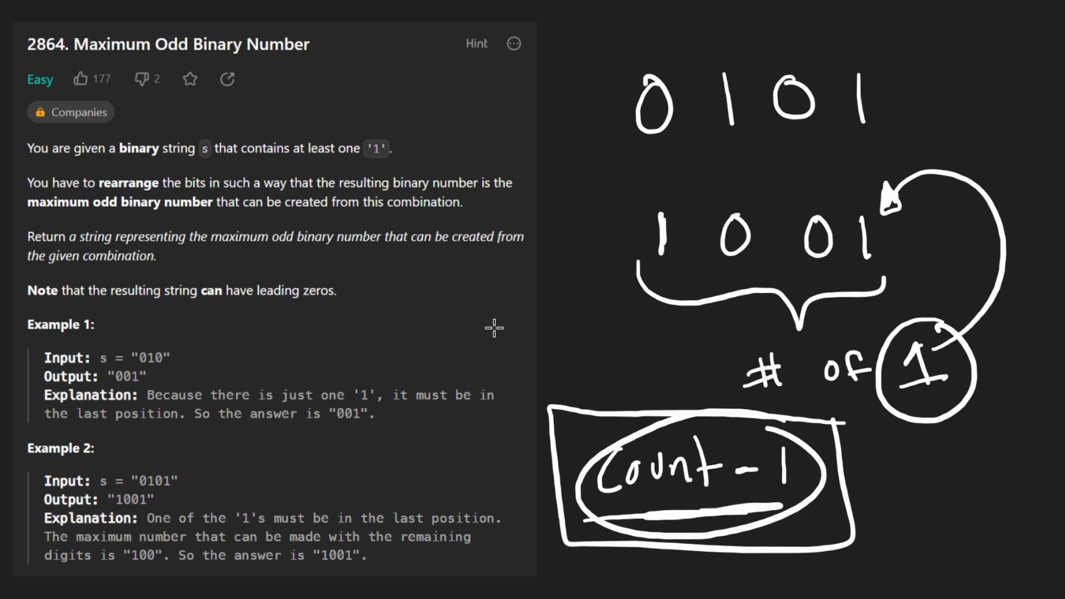
pyautogui.moveTo(415, 331)
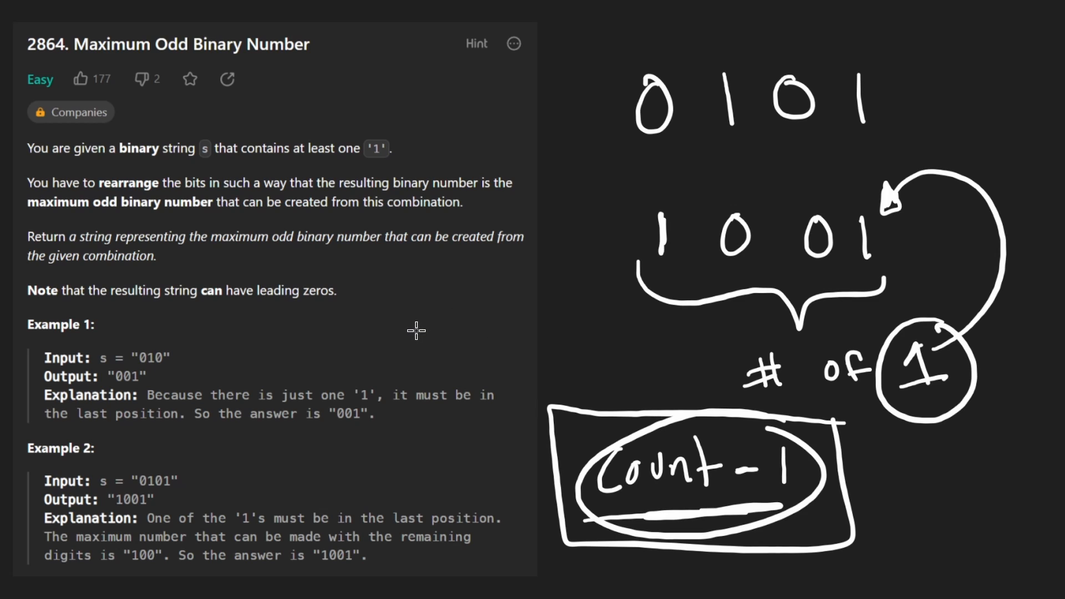
pyautogui.moveTo(378, 332)
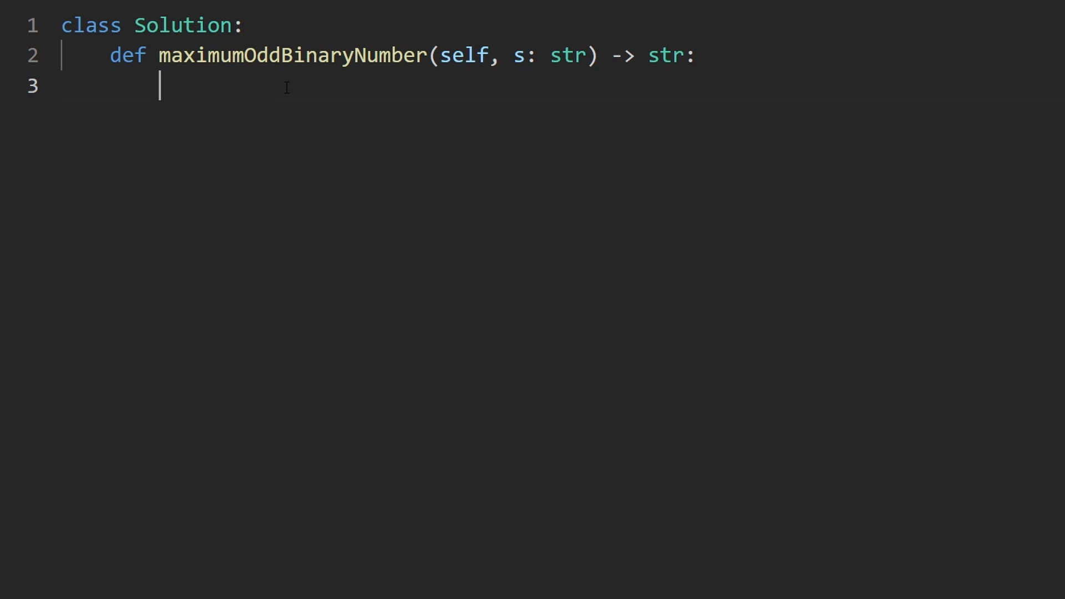
# Write count = 0 and a for loop over s adding 1 to count for each "1".
pyautogui.write('count =')
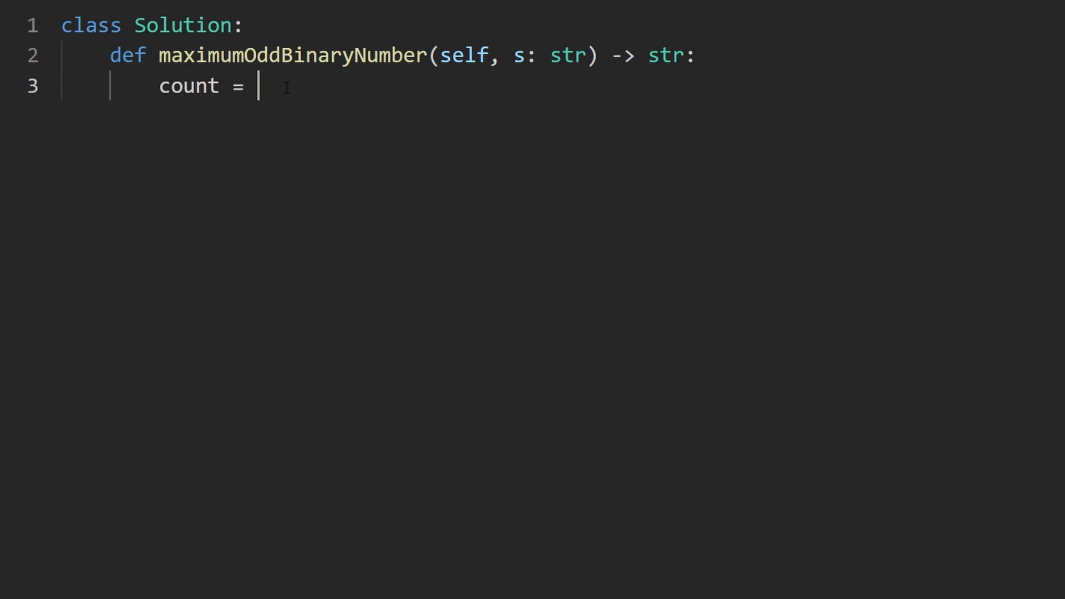
pyautogui.write('0 # count num of ones')
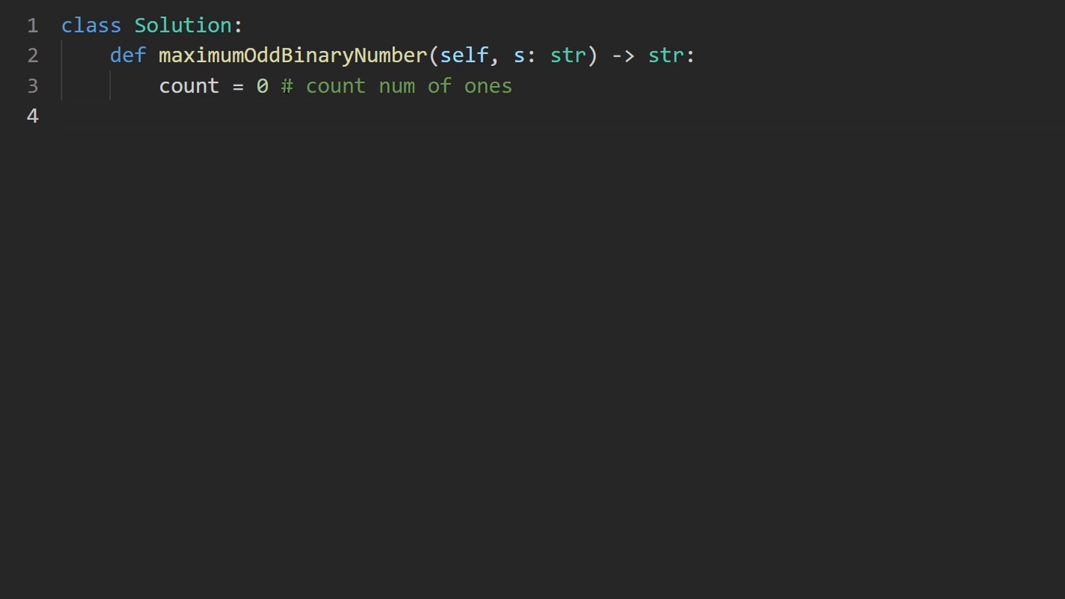
pyautogui.write('for')
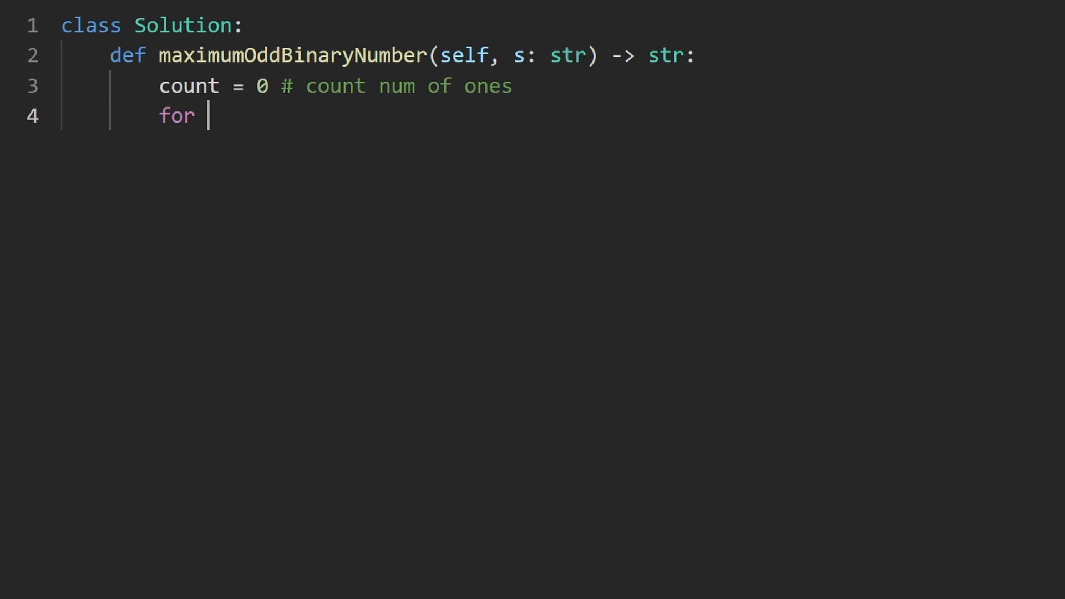
pyautogui.write('c in s:')
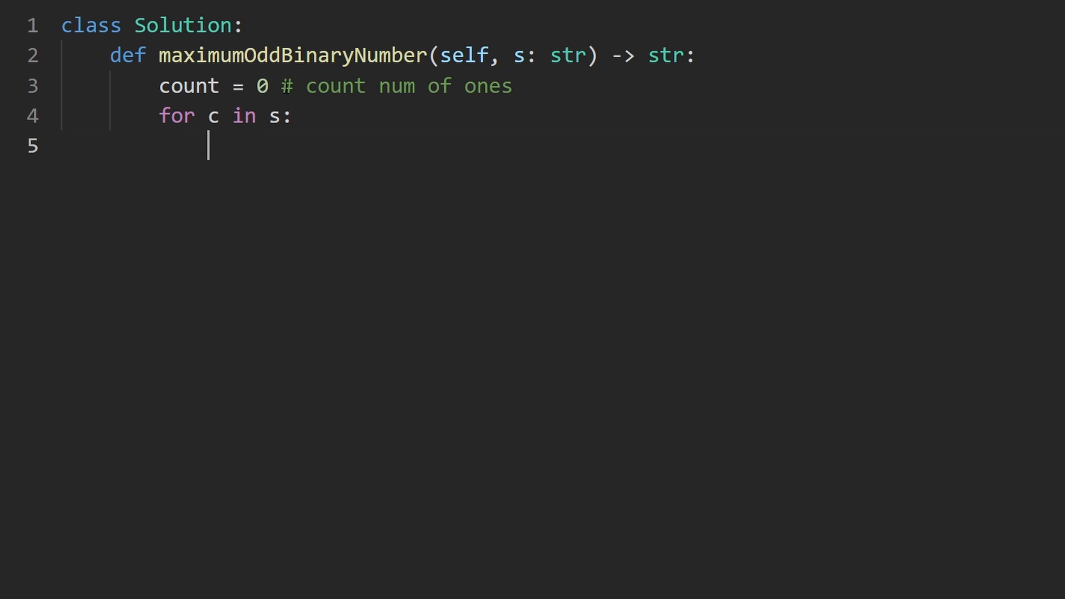
pyautogui.write('if c ==')
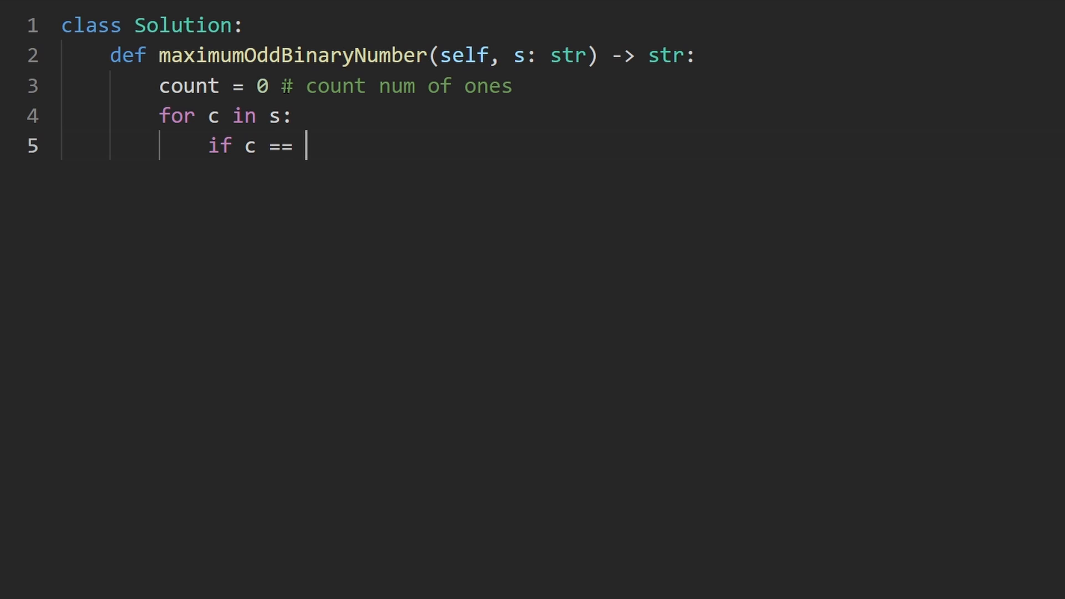
pyautogui.write('"1":')
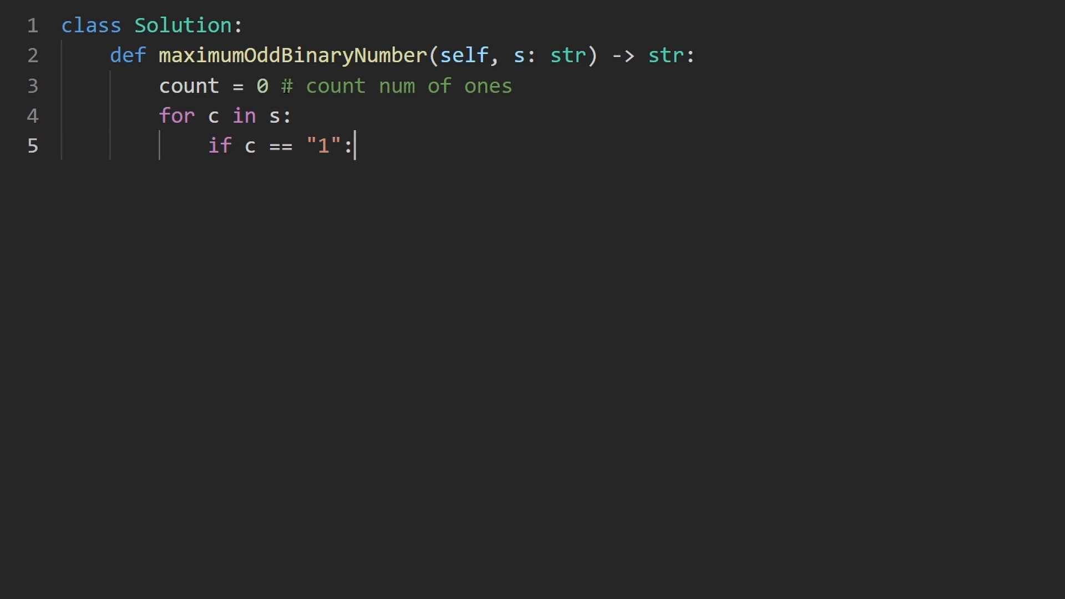
pyautogui.write('count += 1')
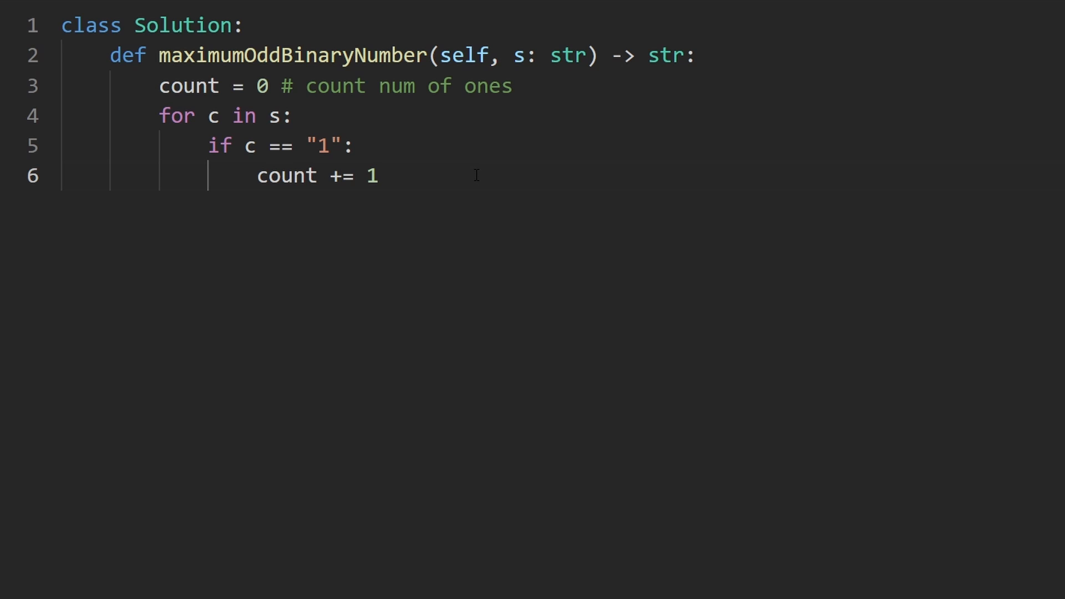
# Note s.count("1") as the shortcut for the counting loop and start a new line.
pyautogui.doubleClick(262, 87)
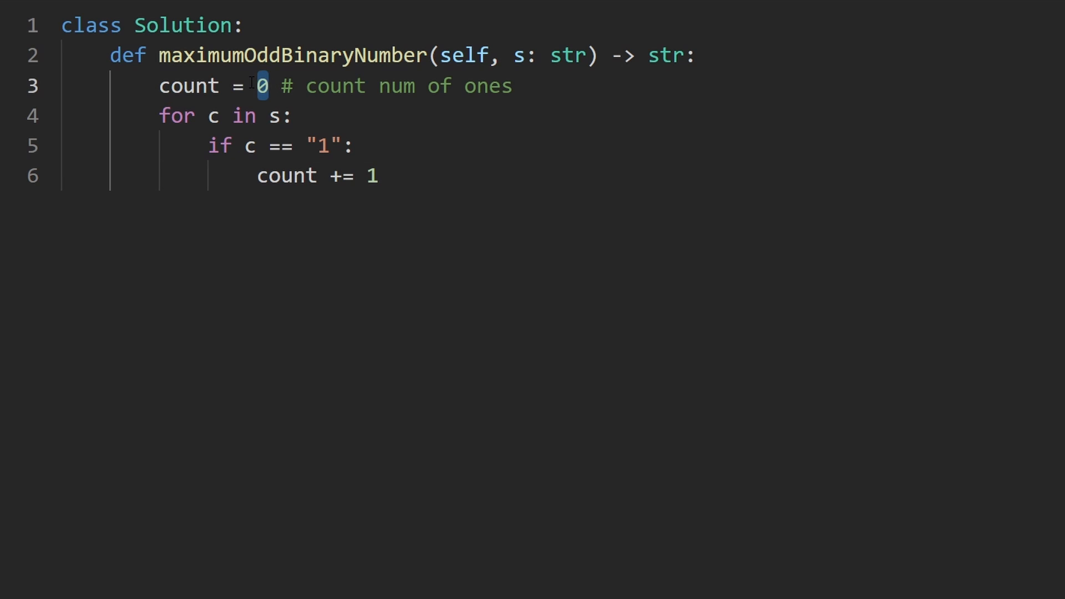
pyautogui.write('s.count("1")')
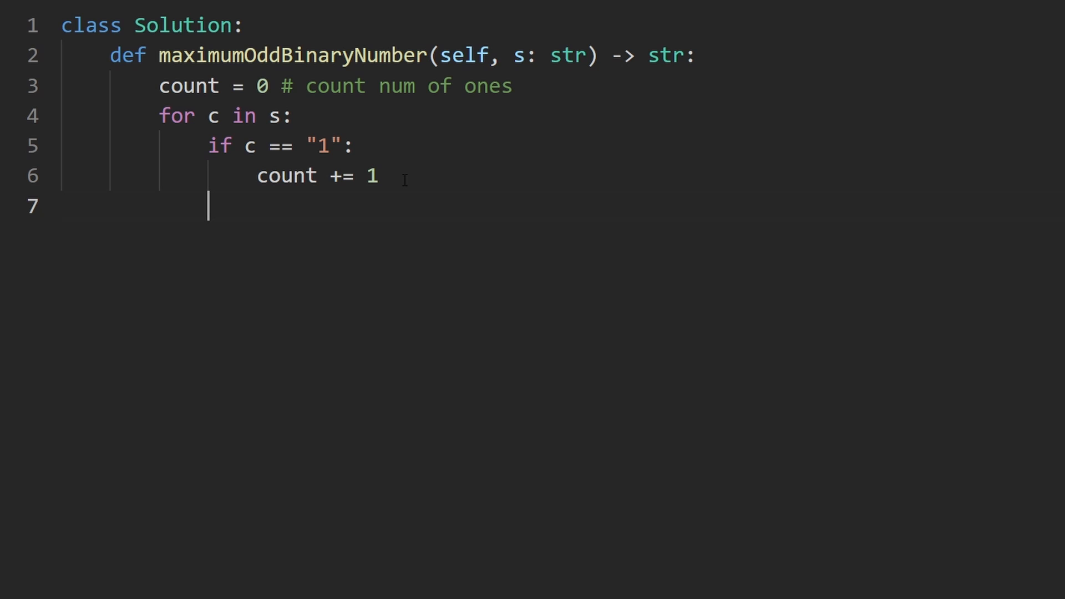
pyautogui.press('Backspace')
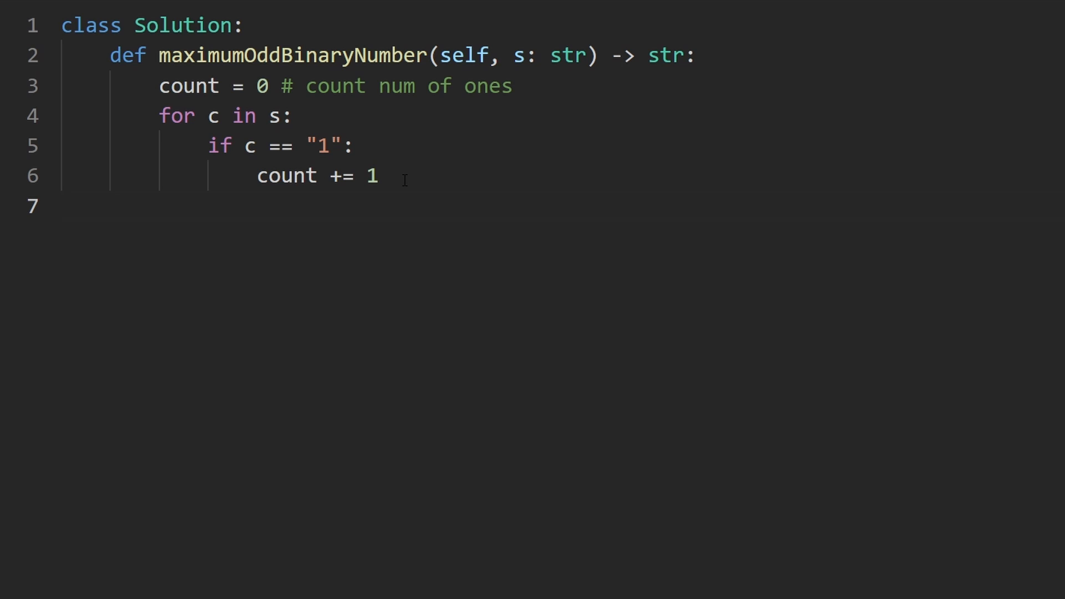
# Start the return line with a comment showing the 1111 0000 1 pattern and a trailing + "1".
pyautogui.write('ret')
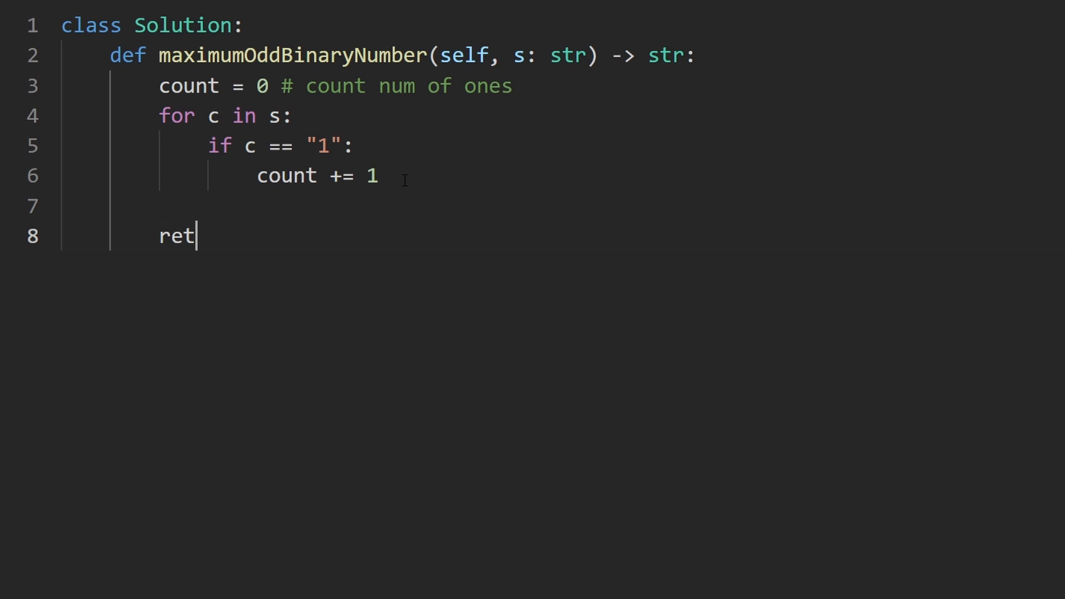
pyautogui.write('urn')
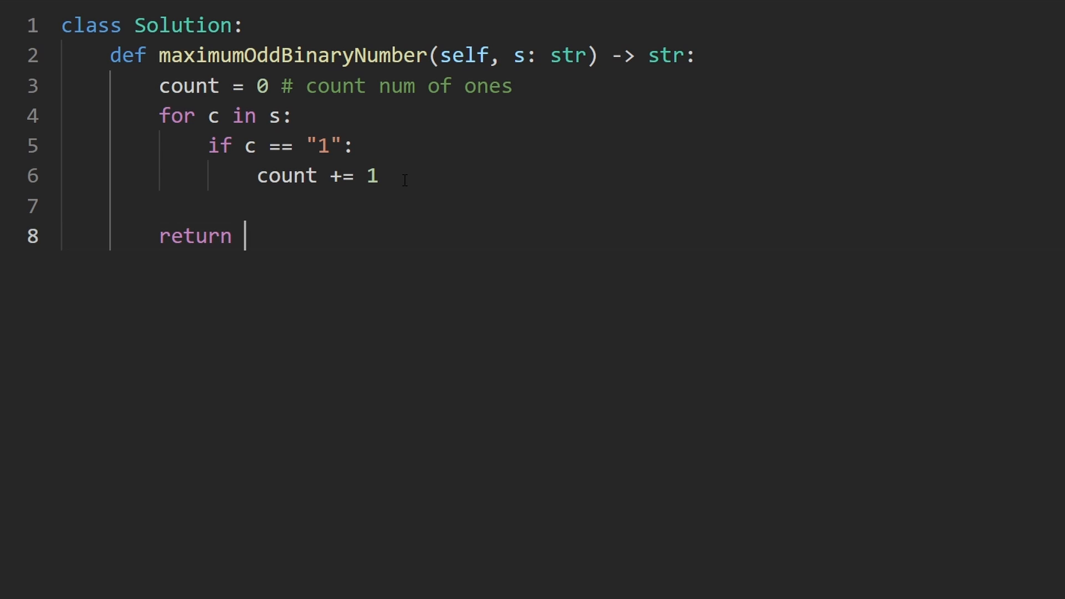
pyautogui.write('#')
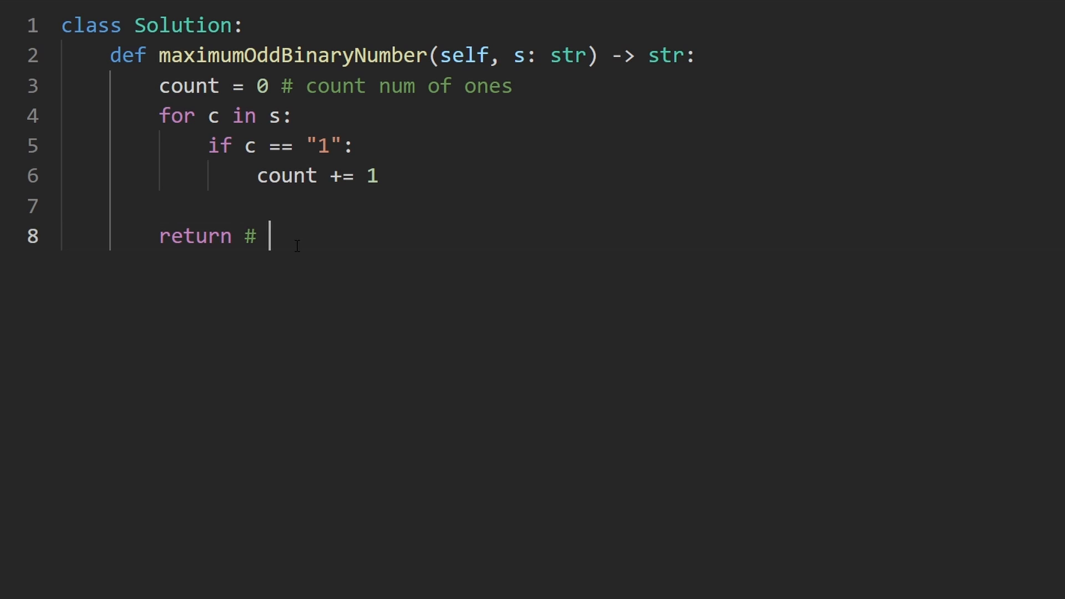
pyautogui.write('1111')
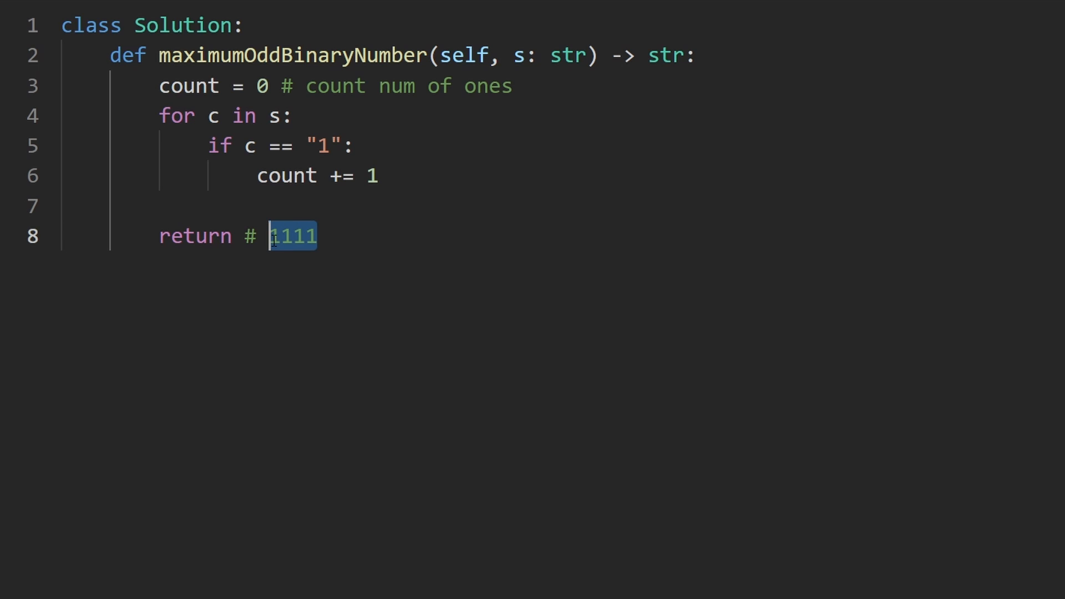
pyautogui.write('0000 1')
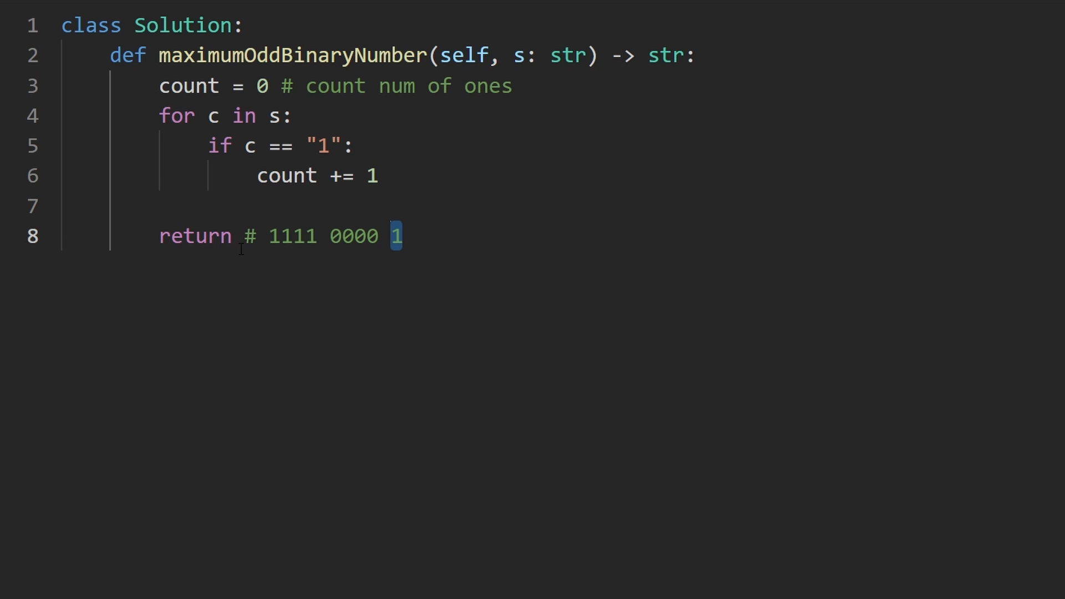
pyautogui.write('+ ""')
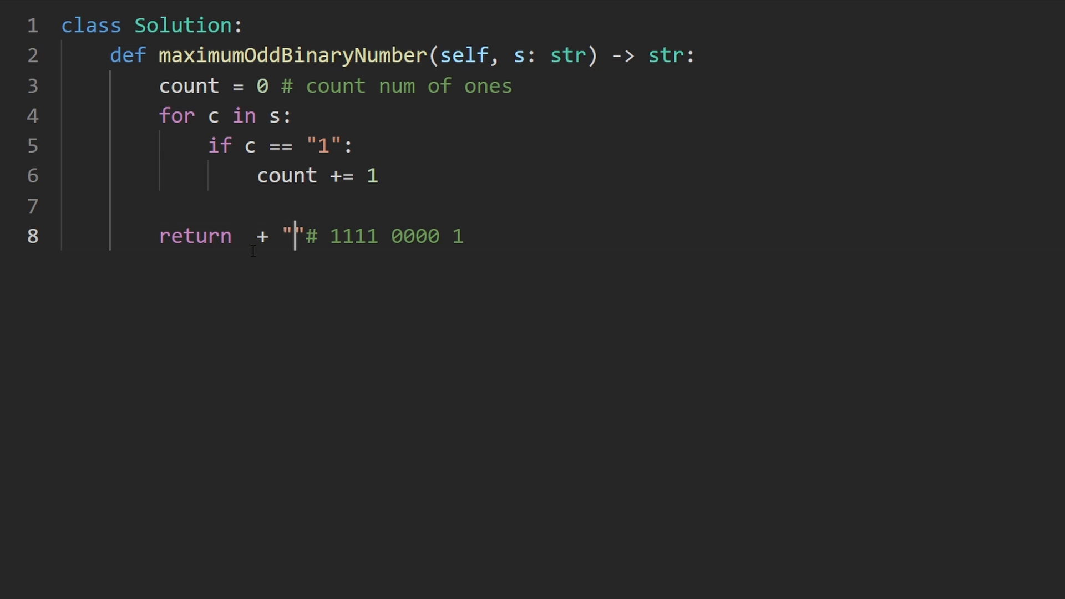
pyautogui.write('1')
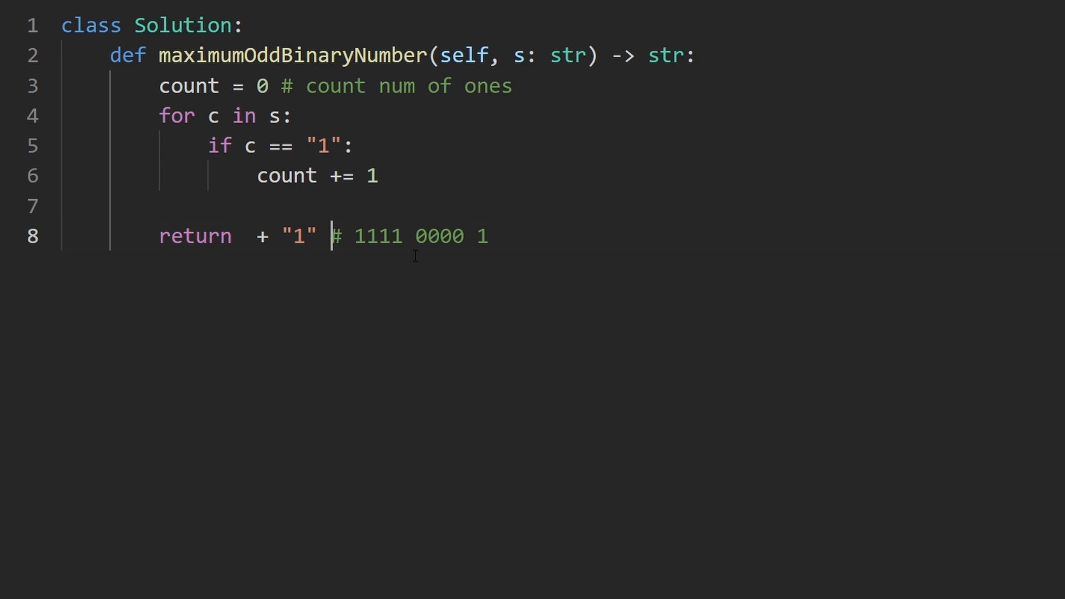
pyautogui.doubleClick(384, 235)
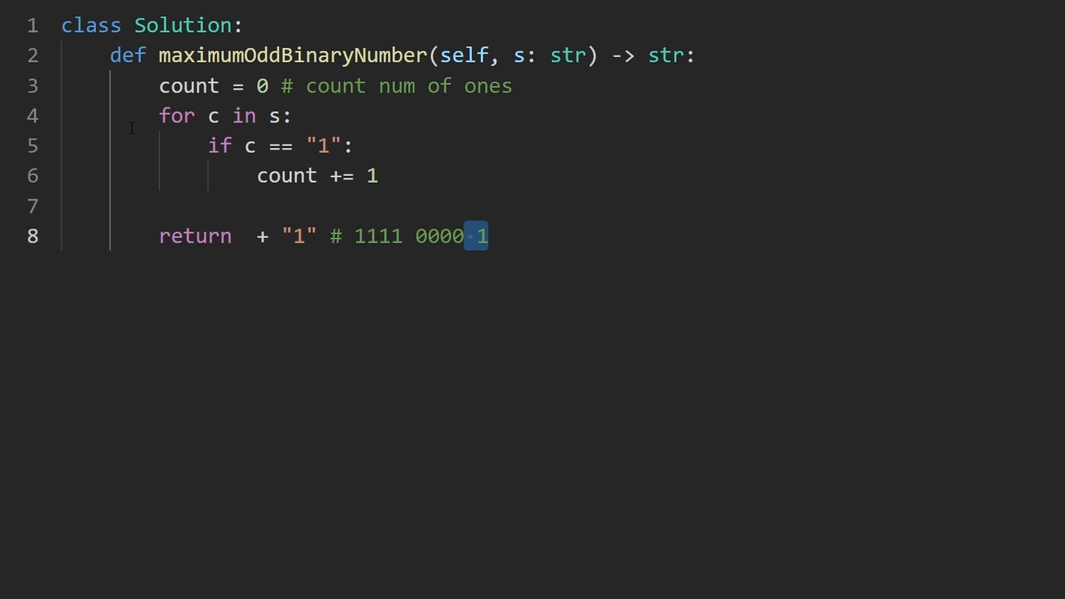
# Build (count - 1) * "1" plus a zeros term using len(s) - count before the final "1".
pyautogui.write('count - 1')
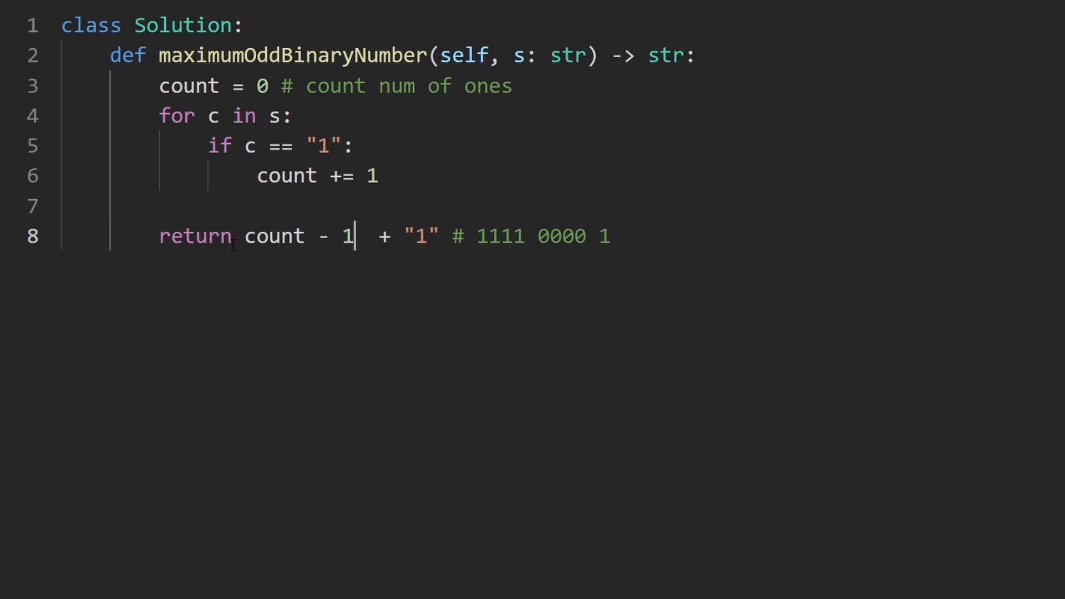
pyautogui.write(')')
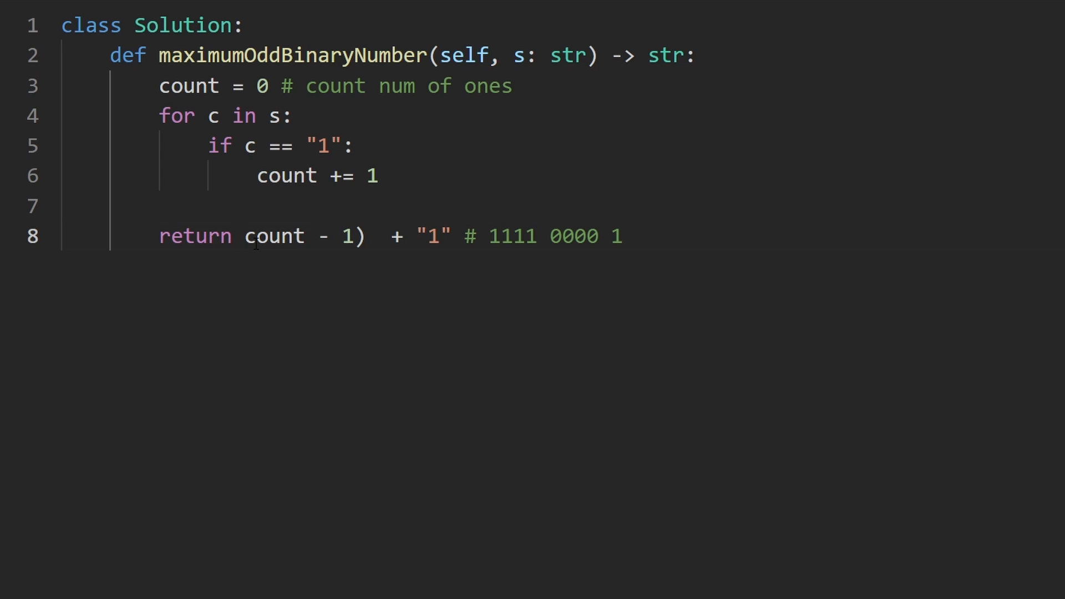
pyautogui.write('(')
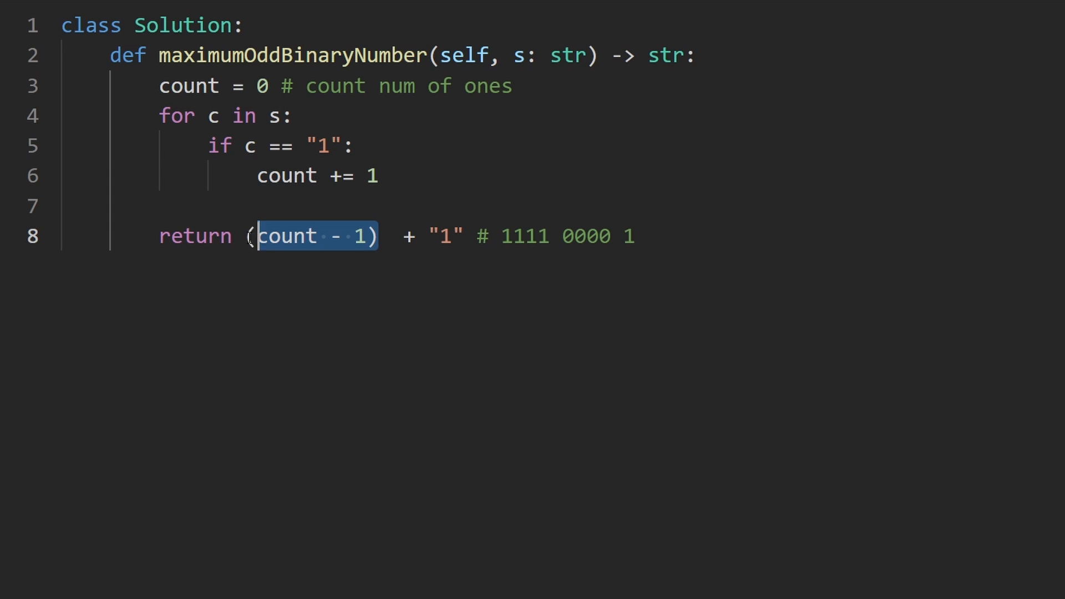
pyautogui.click(364, 235)
pyautogui.write(' * "1"')
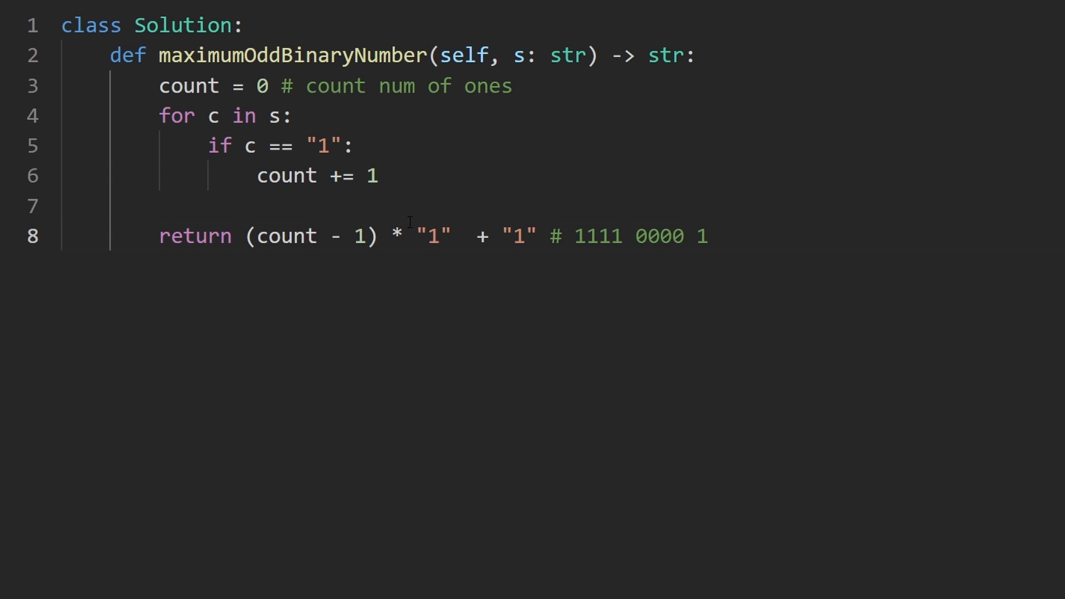
pyautogui.moveTo(246, 235); pyautogui.dragTo(449, 235)
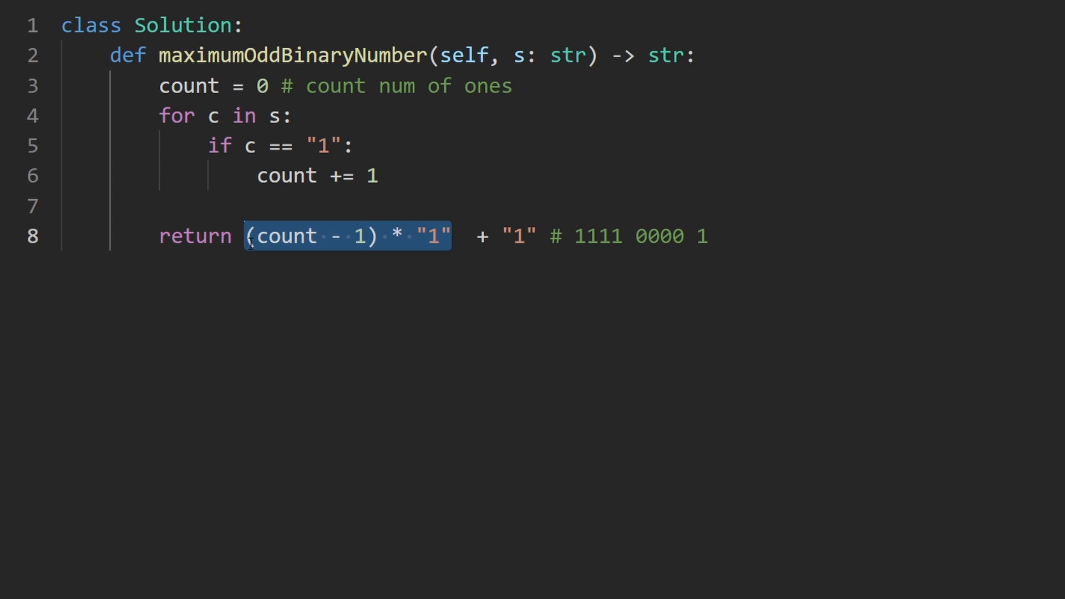
pyautogui.click(380, 235)
pyautogui.write('+ ')
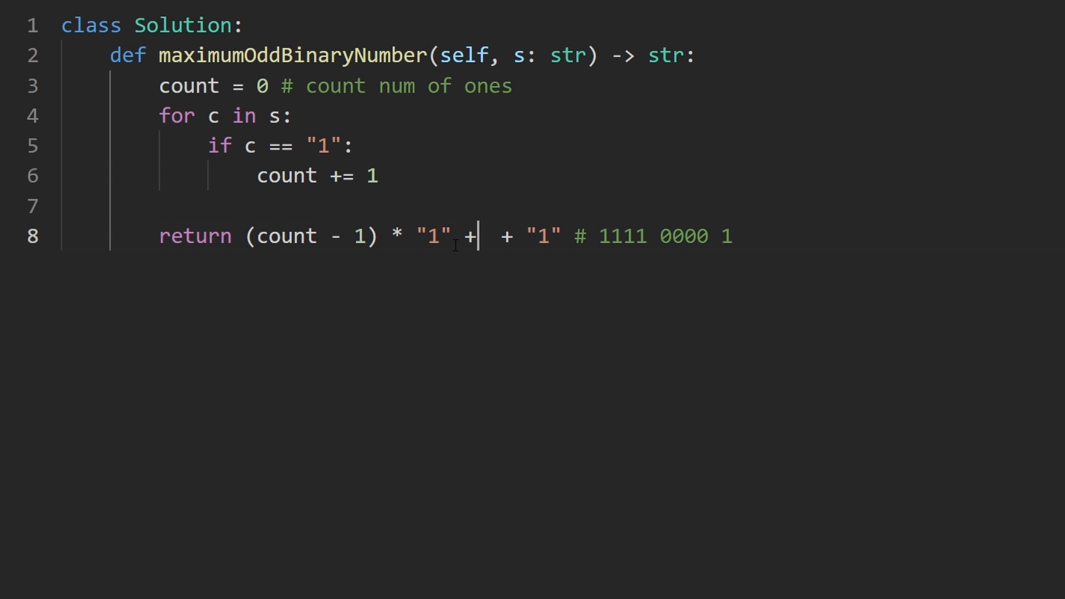
pyautogui.doubleClick(683, 235)
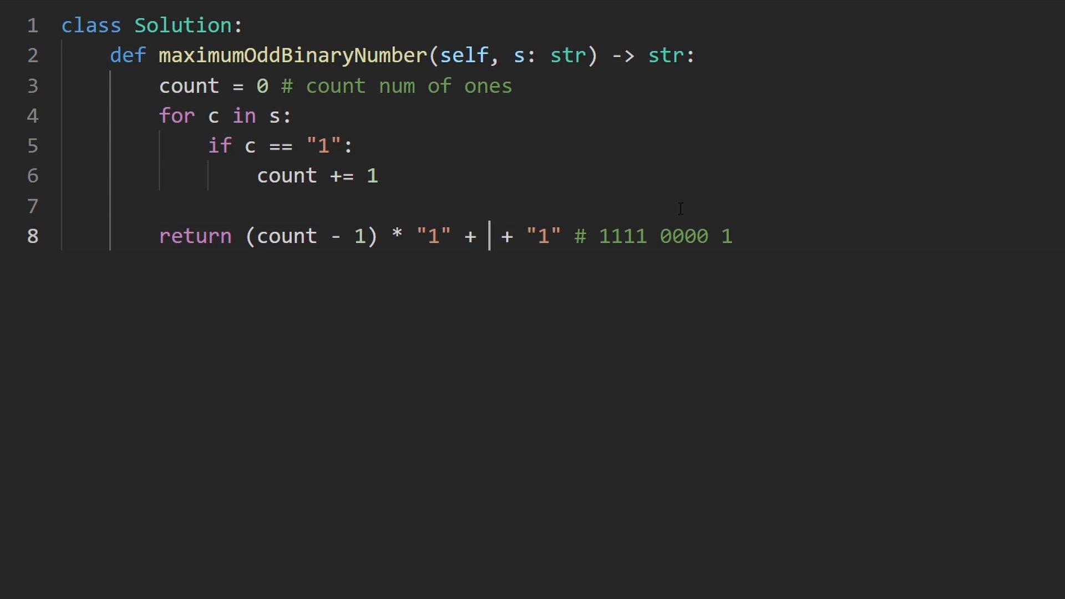
pyautogui.moveTo(591, 235); pyautogui.dragTo(732, 235)
pyautogui.write('(len(s) - ')
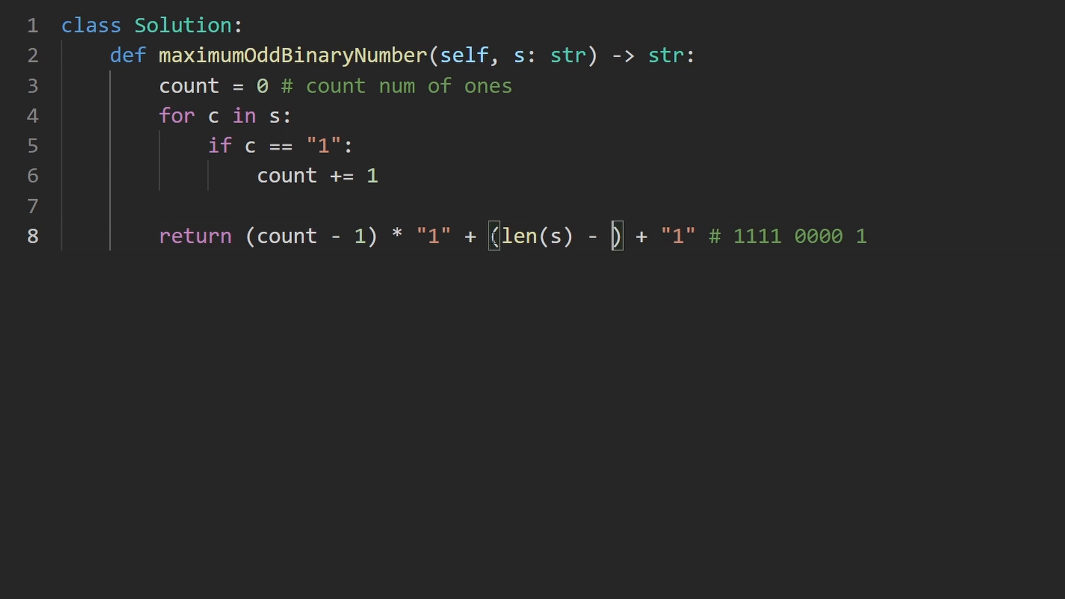
pyautogui.write('c')
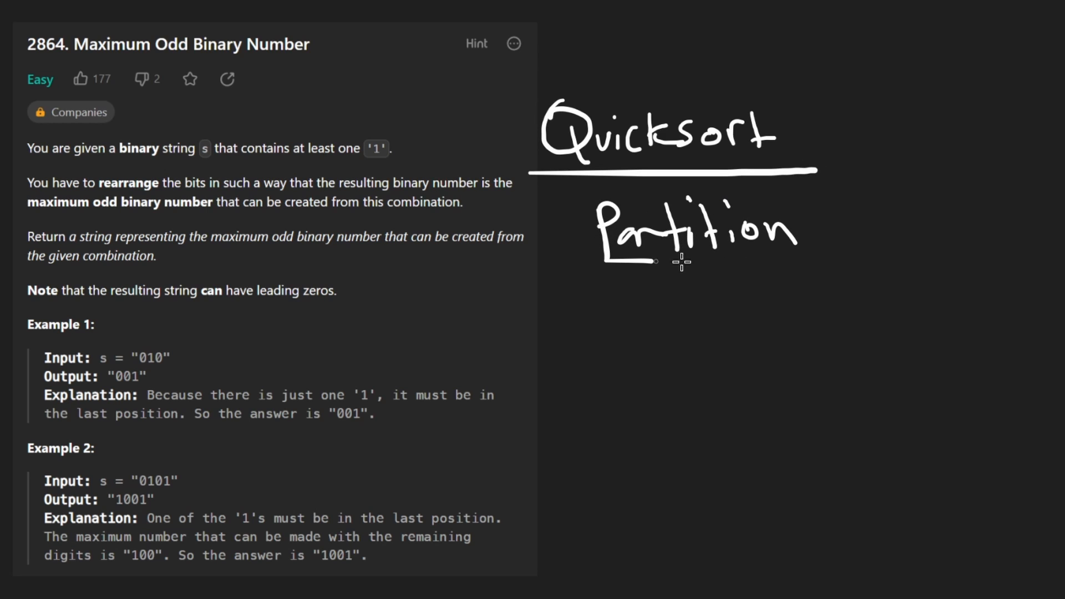
# Write 'Quicksort Partition' beside the problem and sketch 010101 with pointer i / Left at its first digit.
pyautogui.moveTo(557, 264); pyautogui.dragTo(873, 264)
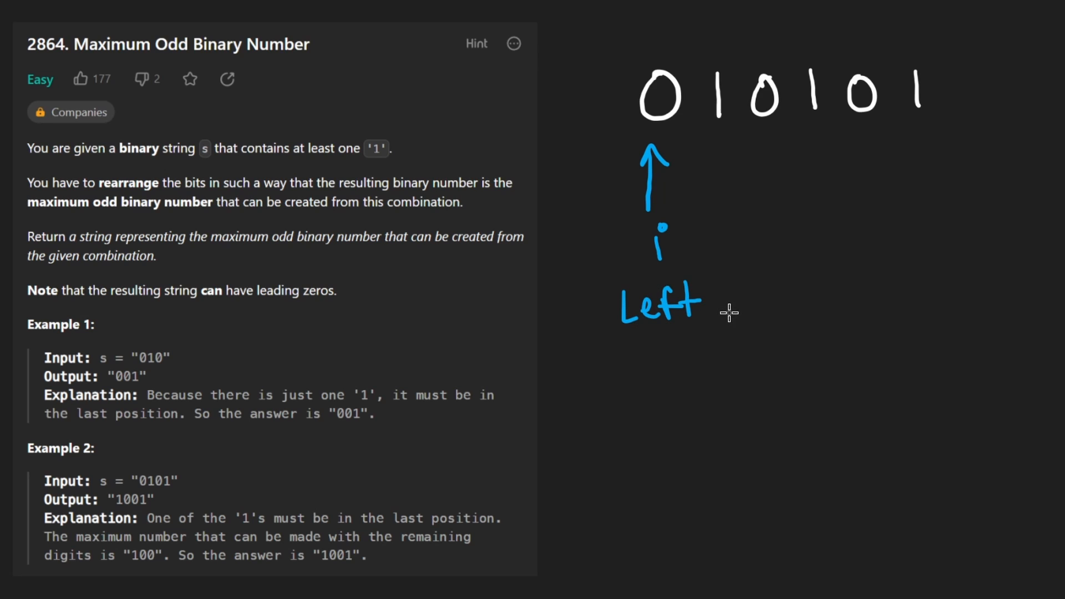
pyautogui.moveTo(679, 64)
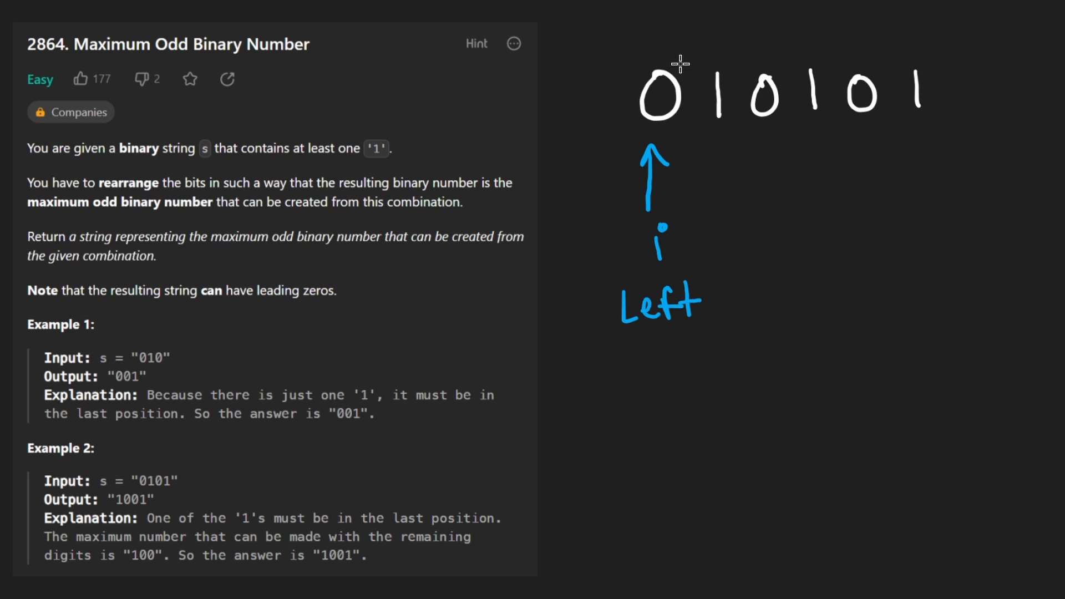
pyautogui.moveTo(659, 80)
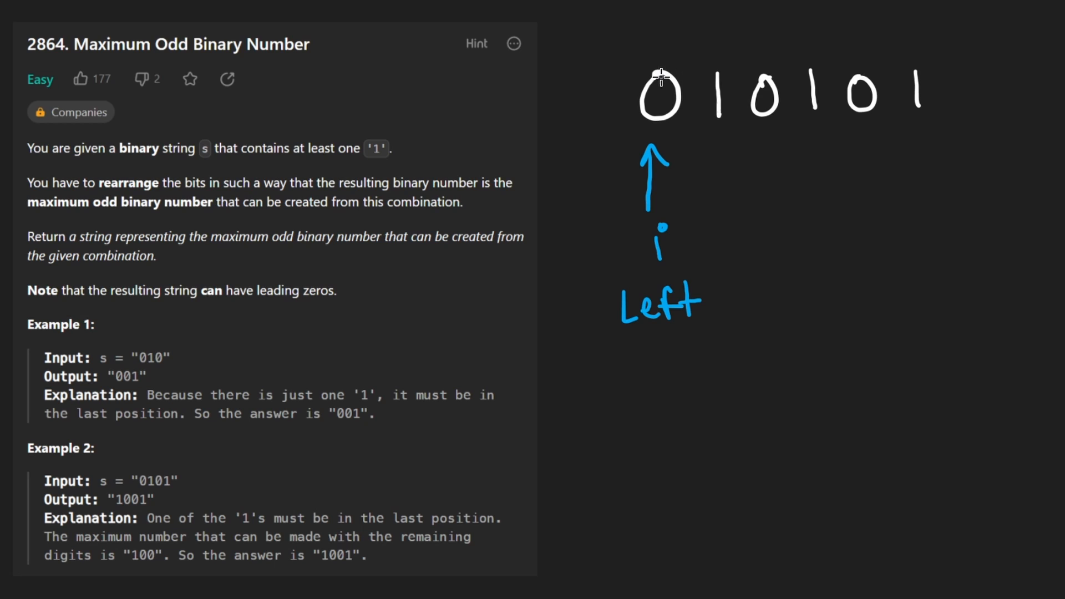
# Box the string 010101 and draw an arrow down to the rearranged 111000.
pyautogui.moveTo(652, 65); pyautogui.dragTo(918, 129)
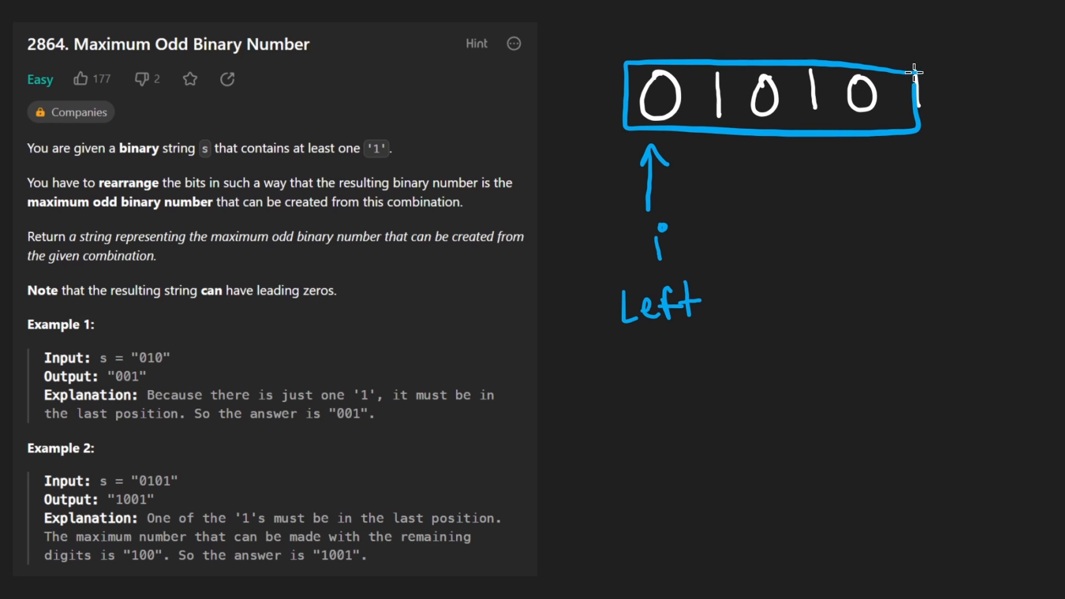
pyautogui.moveTo(918, 68); pyautogui.dragTo(992, 127)
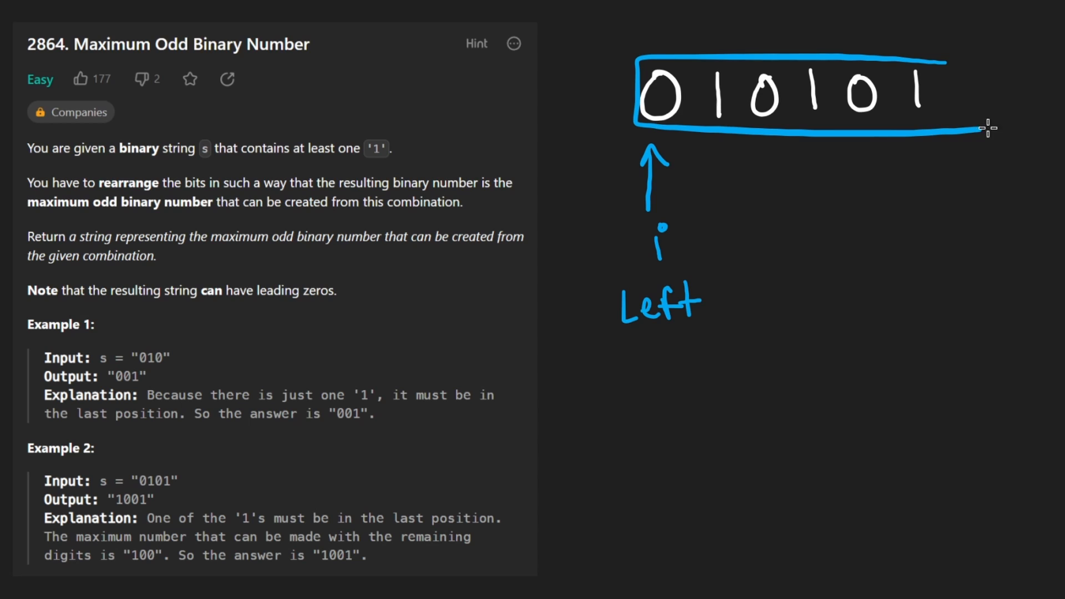
pyautogui.moveTo(964, 75); pyautogui.dragTo(870, 384)
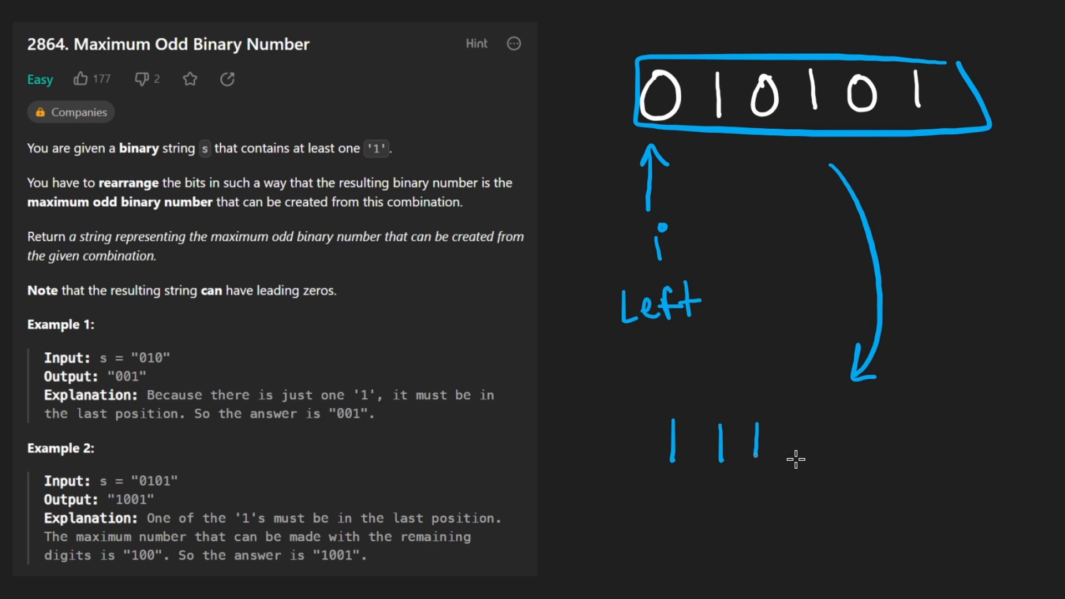
pyautogui.moveTo(826, 422)
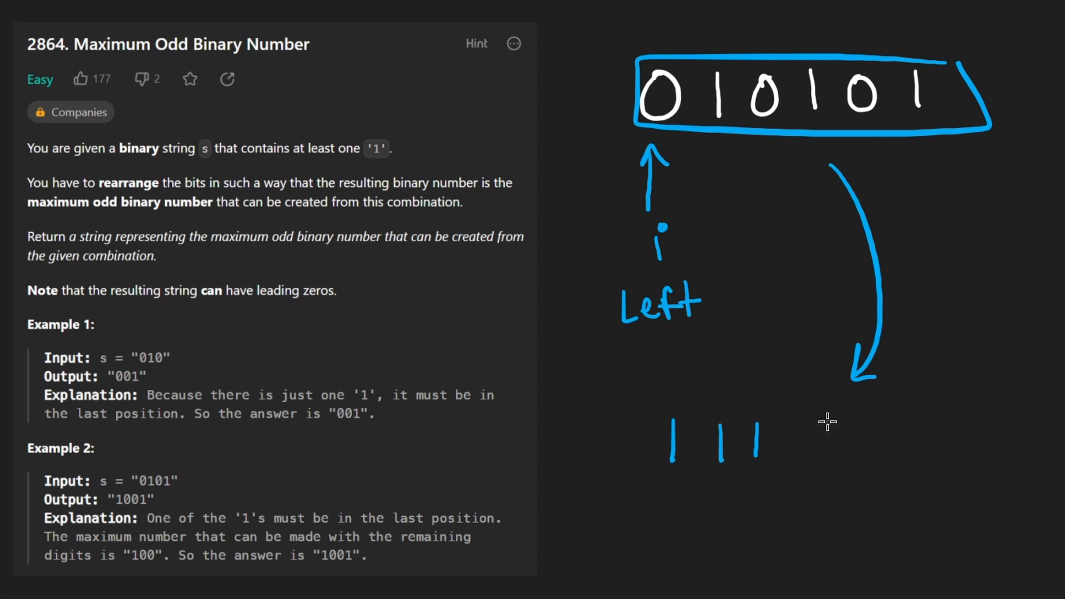
pyautogui.moveTo(815, 438); pyautogui.dragTo(945, 438)
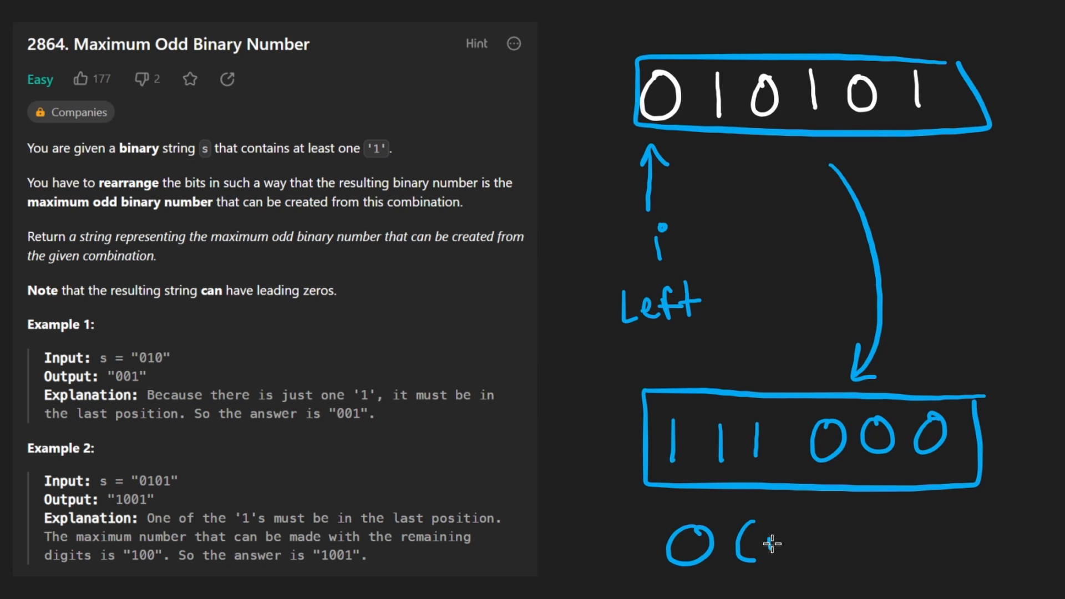
# Underline the zeros of 111000, then erase the underline and the boxed rows for a fresh sketch.
pyautogui.moveTo(747, 544); pyautogui.dragTo(815, 577)
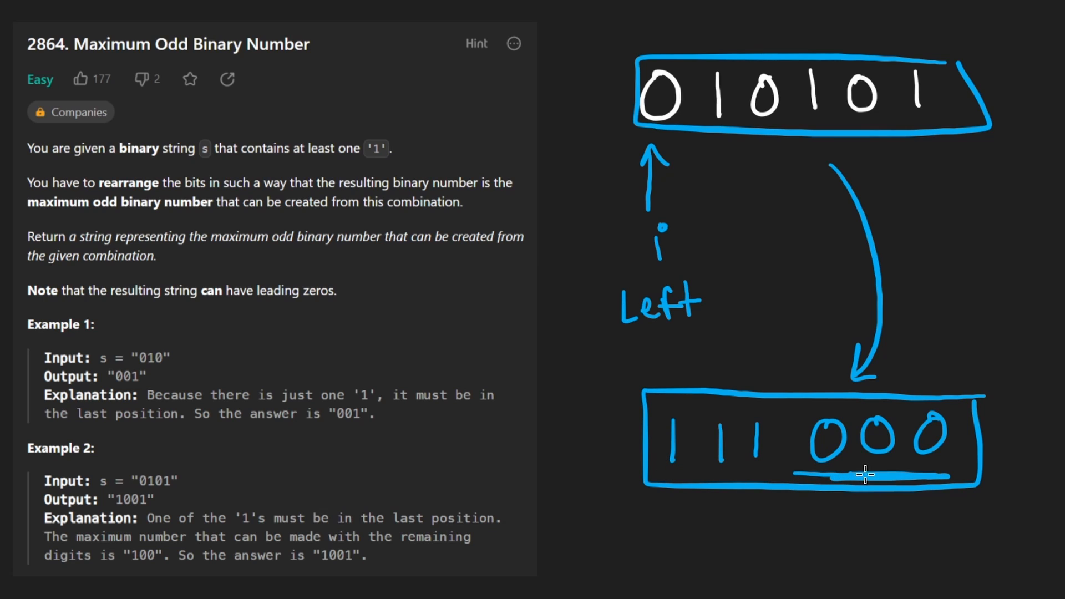
pyautogui.moveTo(659, 466)
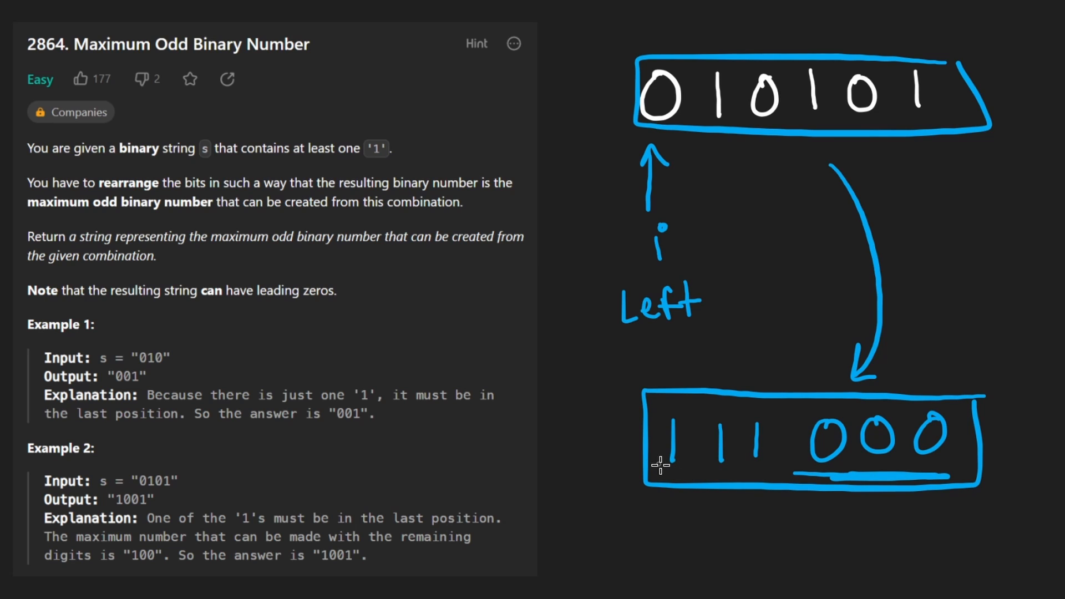
pyautogui.moveTo(659, 503); pyautogui.dragTo(801, 534)
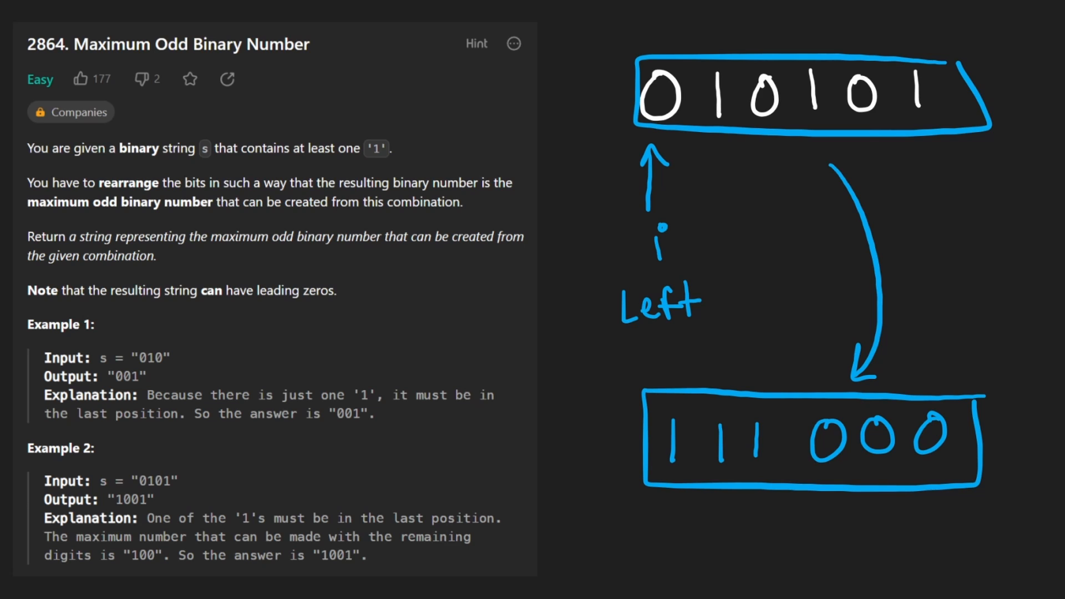
pyautogui.moveTo(912, 467); pyautogui.dragTo(953, 467)
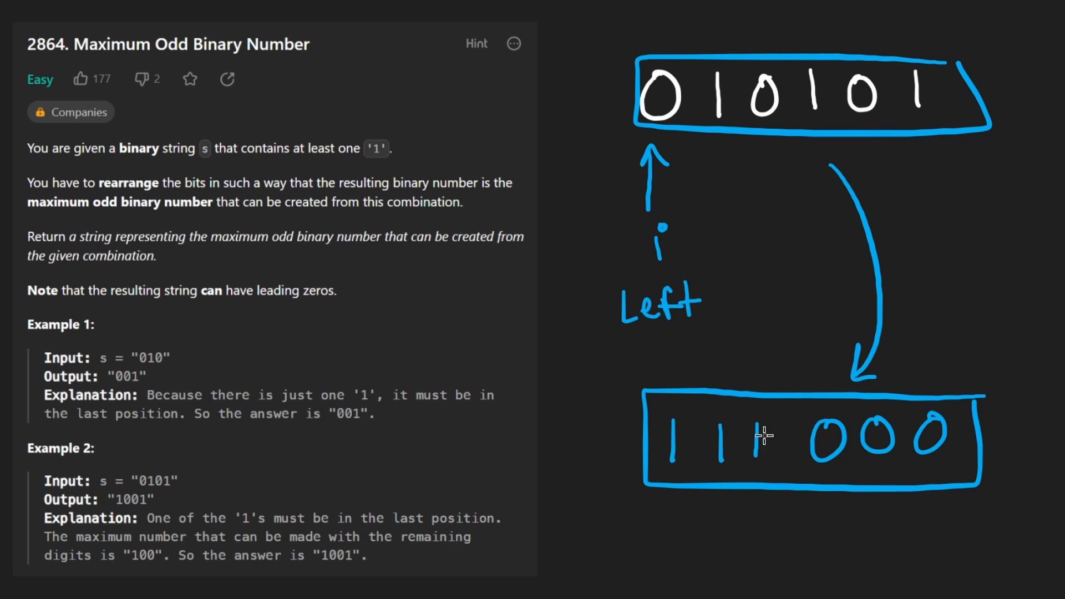
pyautogui.moveTo(740, 468); pyautogui.dragTo(931, 467)
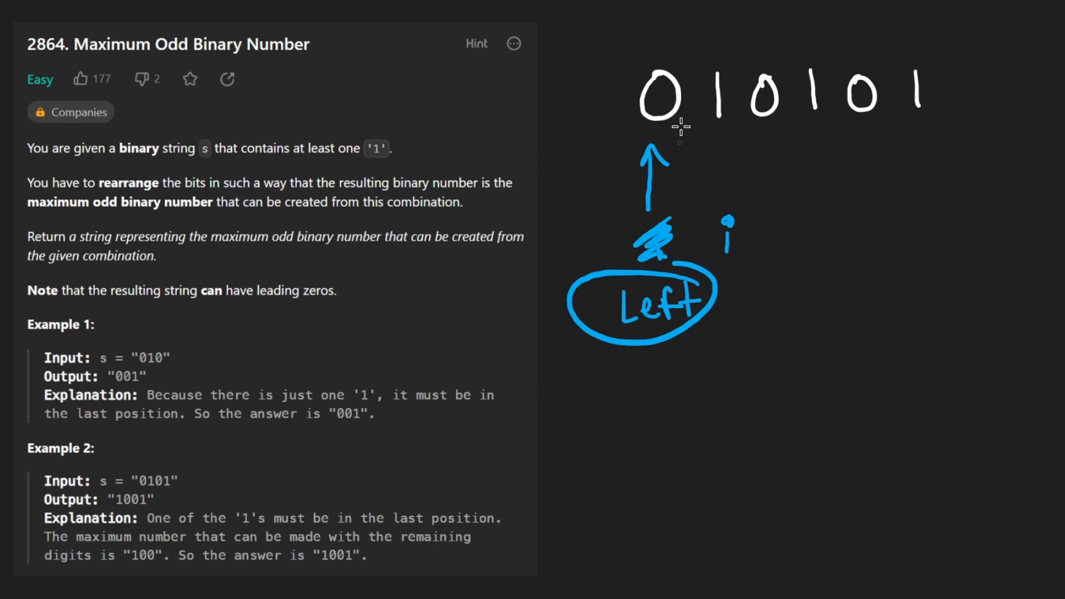
# Cross out and rewrite the first digits of 010101 to show two swaps, advancing left and i in green.
pyautogui.moveTo(707, 74); pyautogui.dragTo(733, 108)
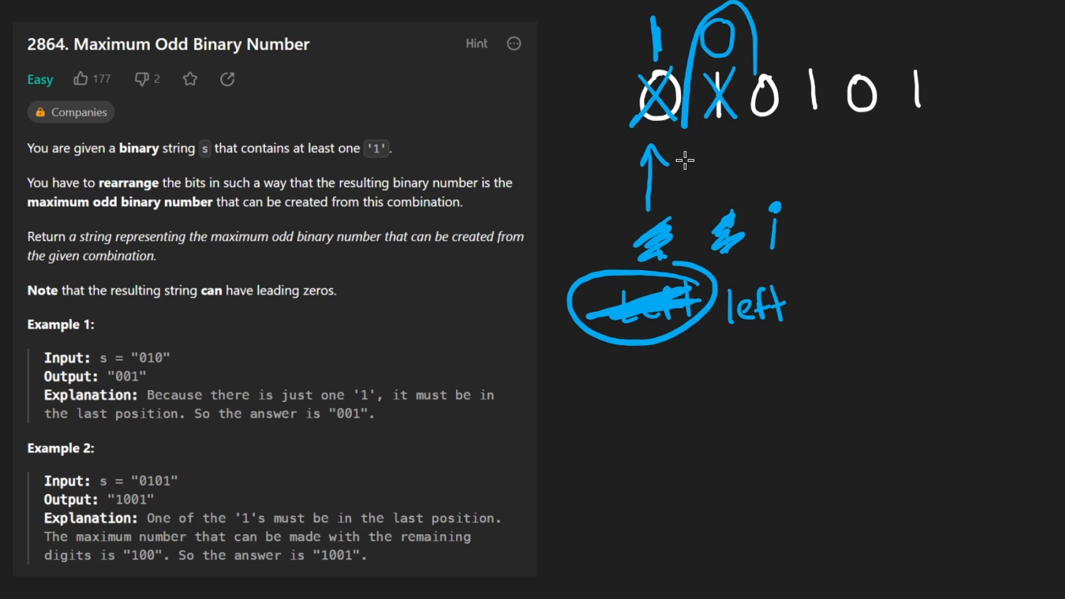
pyautogui.moveTo(692, 122); pyautogui.dragTo(734, 128)
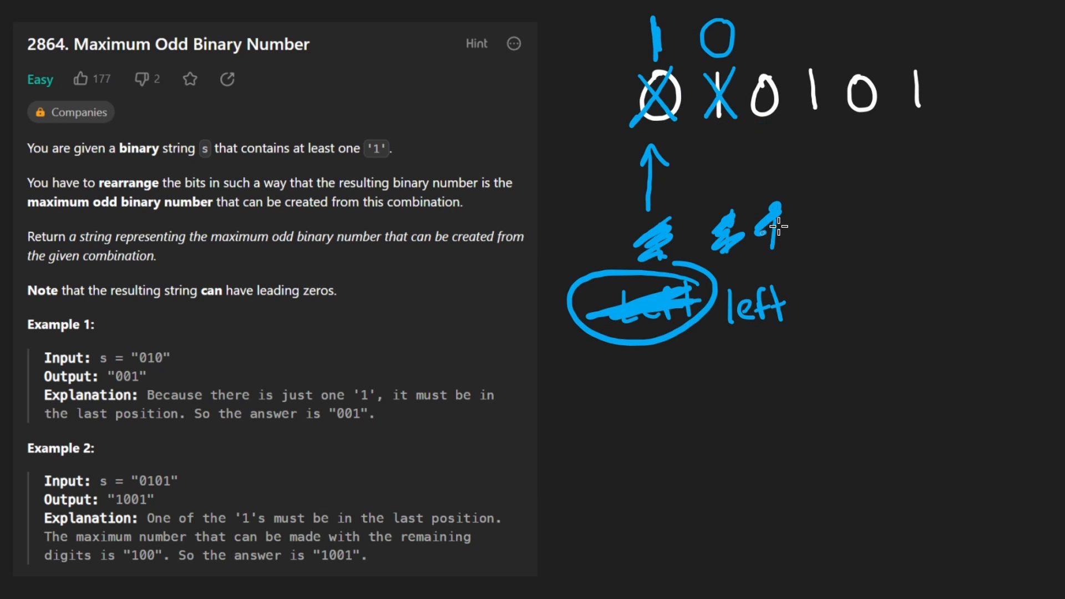
pyautogui.moveTo(791, 117); pyautogui.dragTo(839, 117)
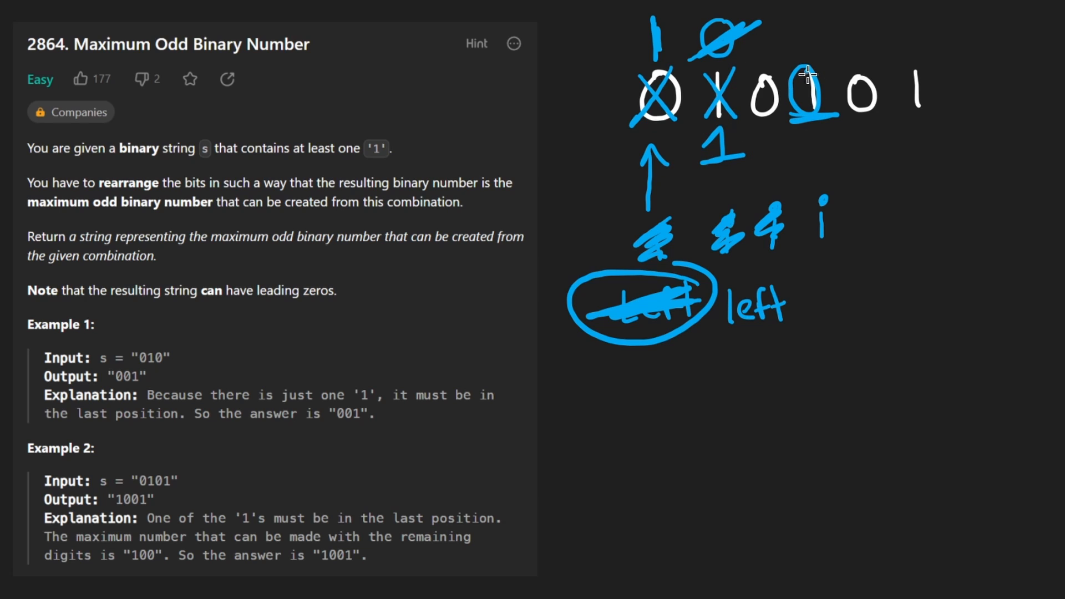
pyautogui.moveTo(770, 211)
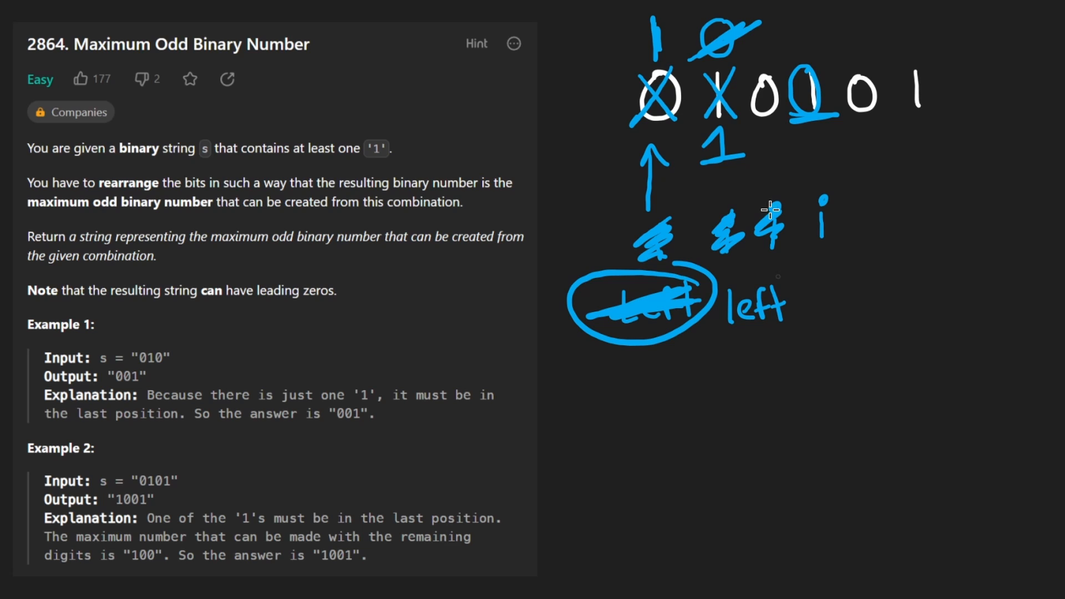
pyautogui.moveTo(730, 299); pyautogui.dragTo(788, 319)
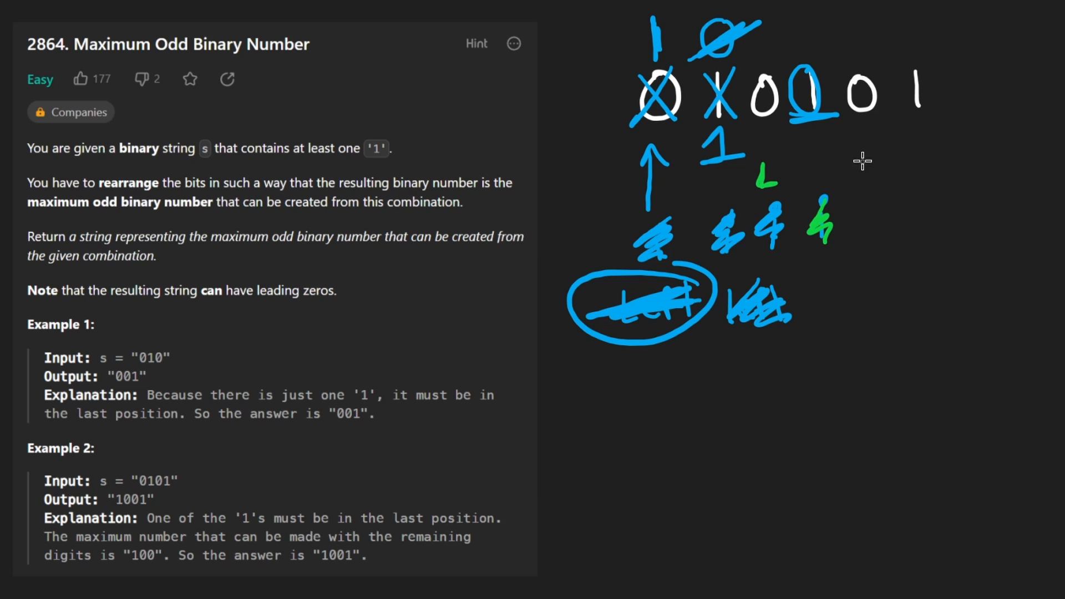
# Move i to the last digit, swap its 1 for a green 0, outline the swapped part, write 111000 below.
pyautogui.moveTo(864, 163); pyautogui.dragTo(864, 190)
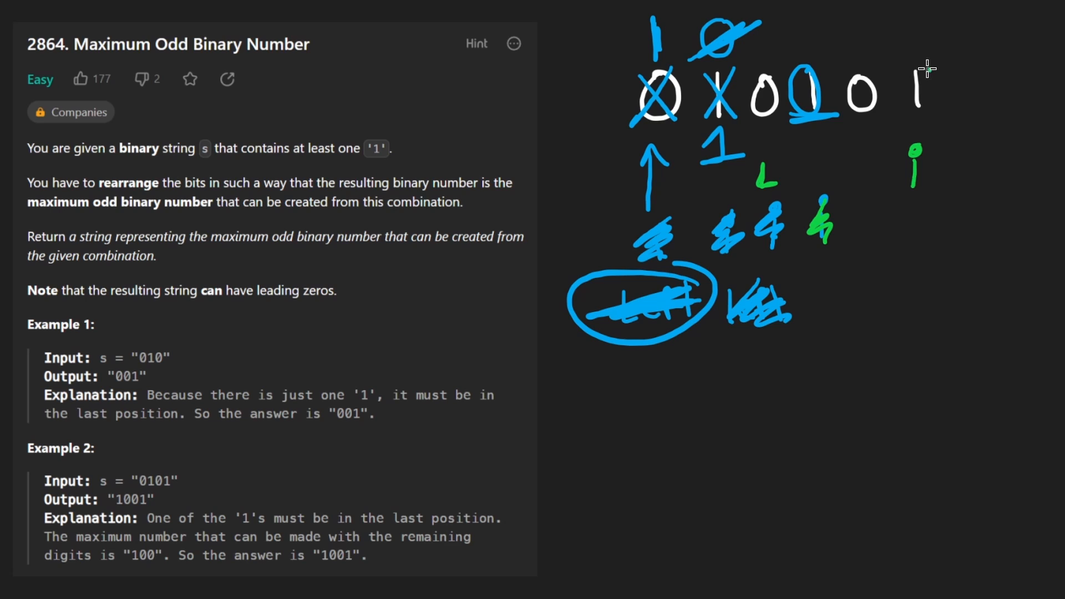
pyautogui.moveTo(903, 67); pyautogui.dragTo(944, 108)
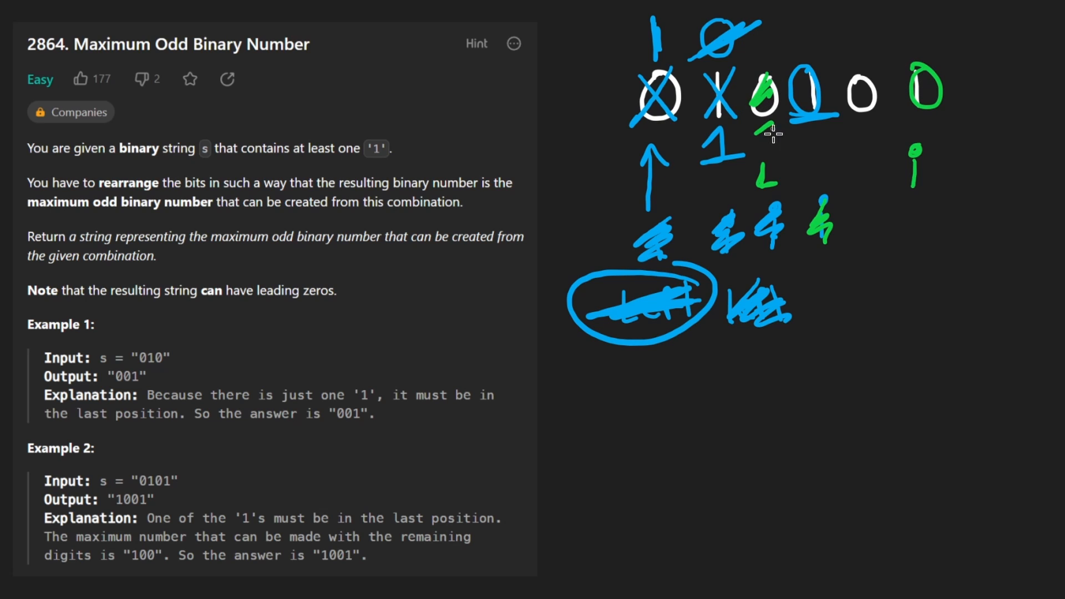
pyautogui.moveTo(713, 38); pyautogui.dragTo(964, 58)
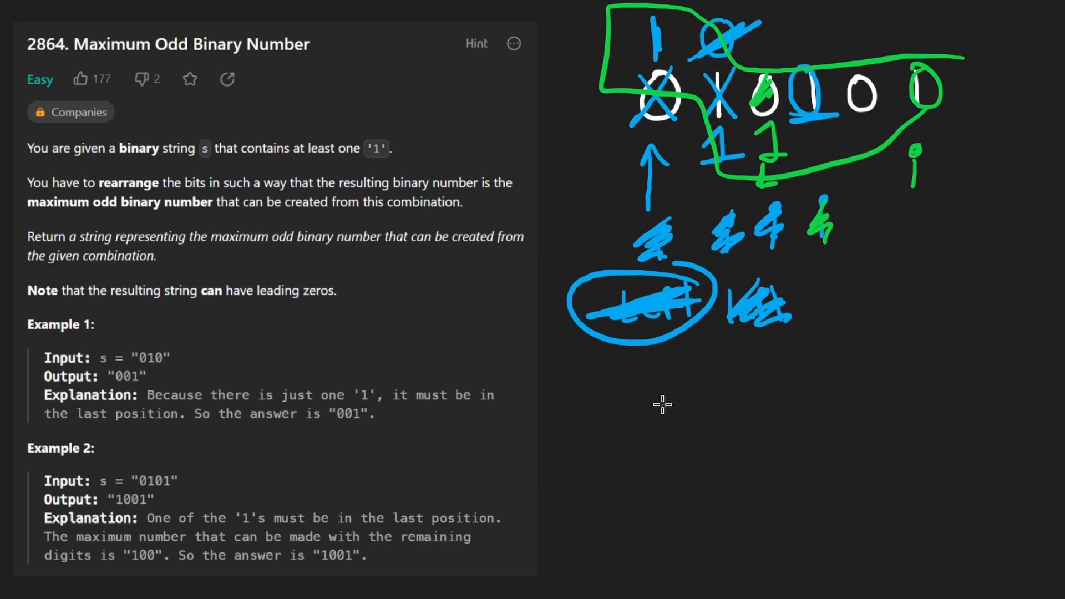
pyautogui.moveTo(655, 397); pyautogui.dragTo(826, 438)
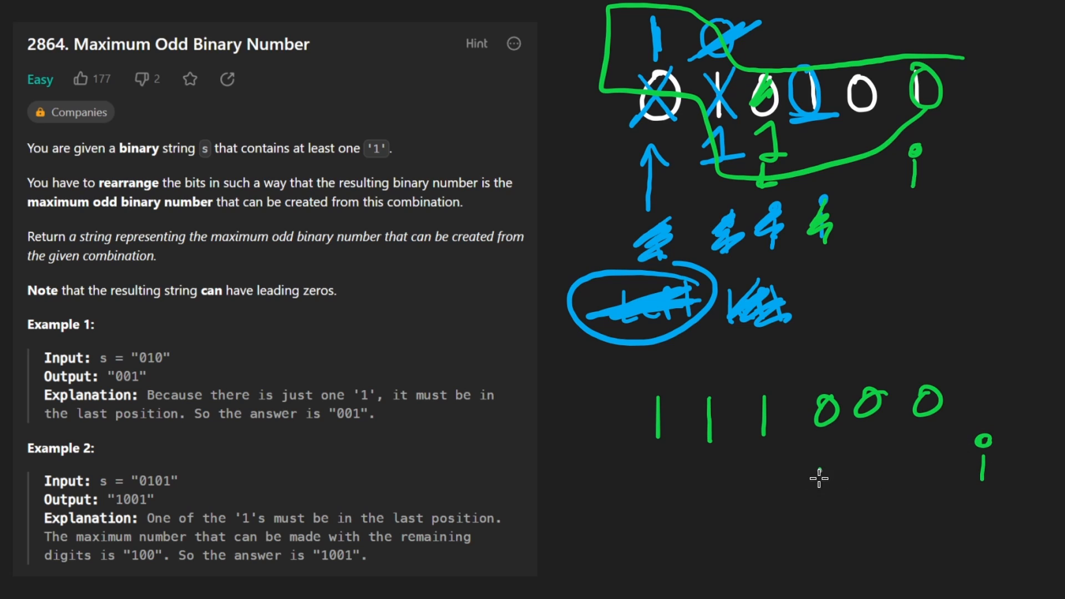
# Rewrite the lower row as green 111000 with an L marker under its first zero.
pyautogui.moveTo(822, 468); pyautogui.dragTo(842, 493)
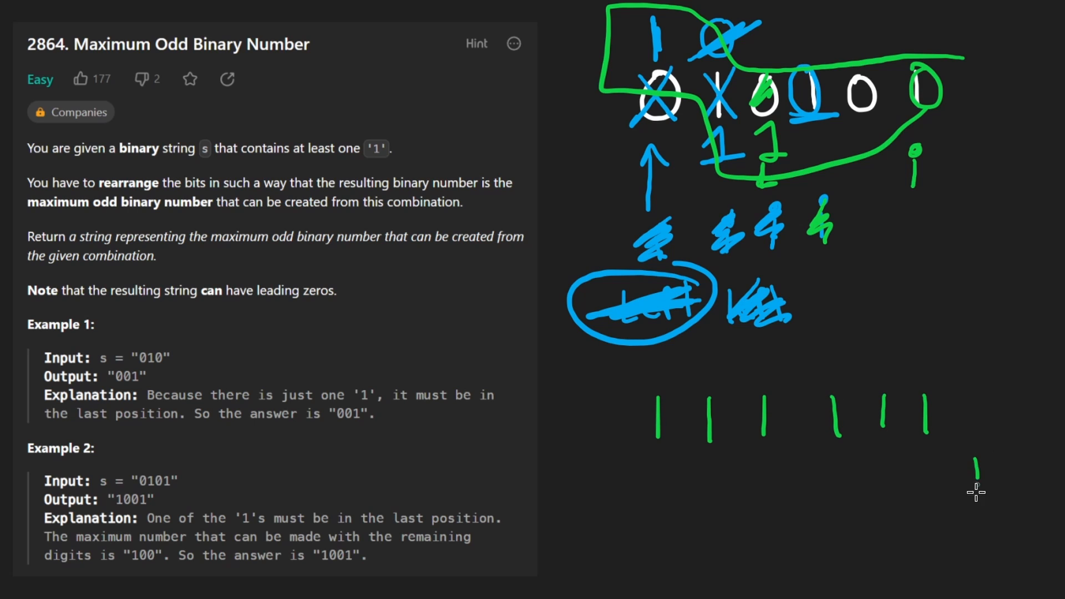
pyautogui.moveTo(979, 465); pyautogui.dragTo(1012, 490)
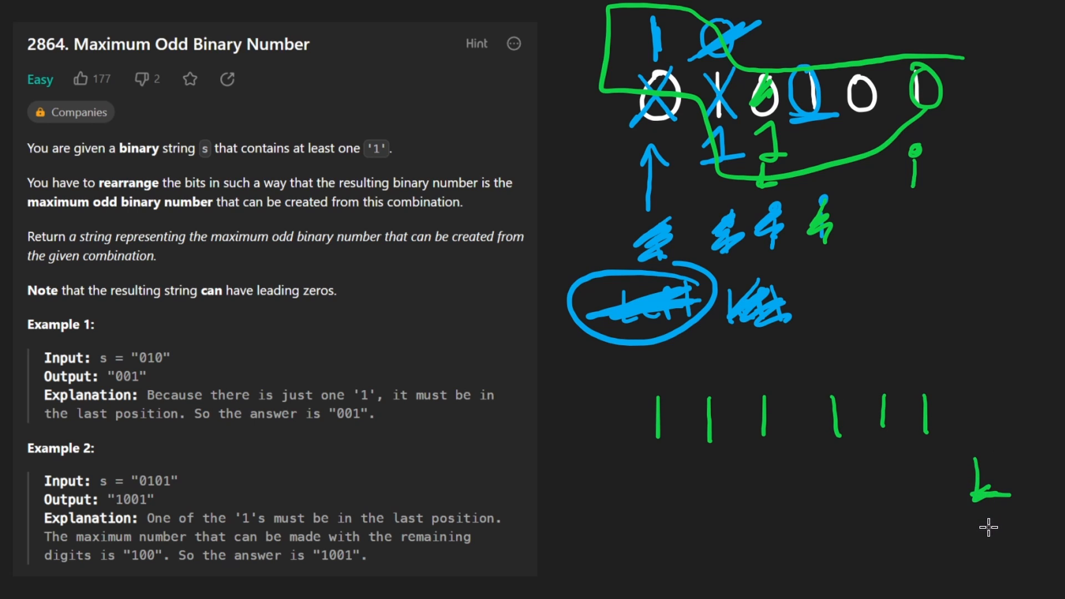
pyautogui.moveTo(992, 490); pyautogui.dragTo(944, 550)
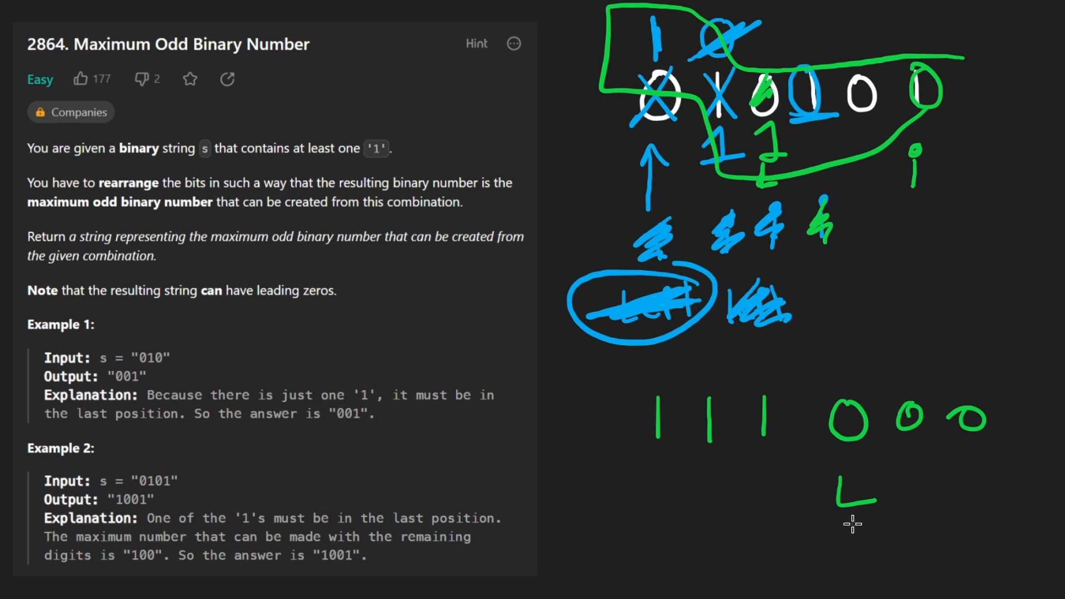
pyautogui.moveTo(876, 523); pyautogui.dragTo(754, 476)
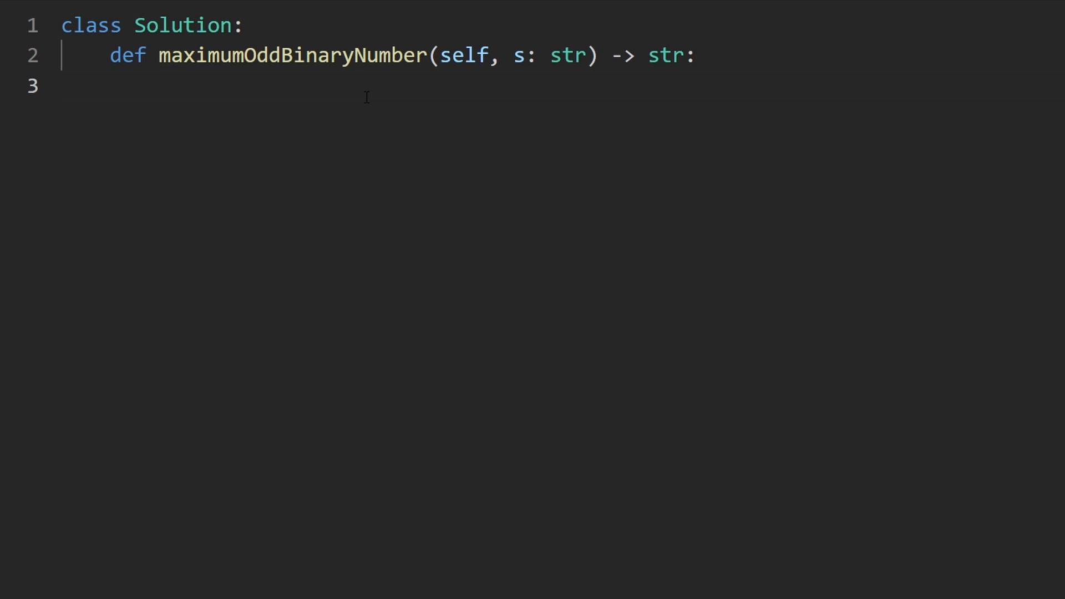
# Write s = [c for c in s] as the method's first line, converting the string to a character list.
pyautogui.write('s =')
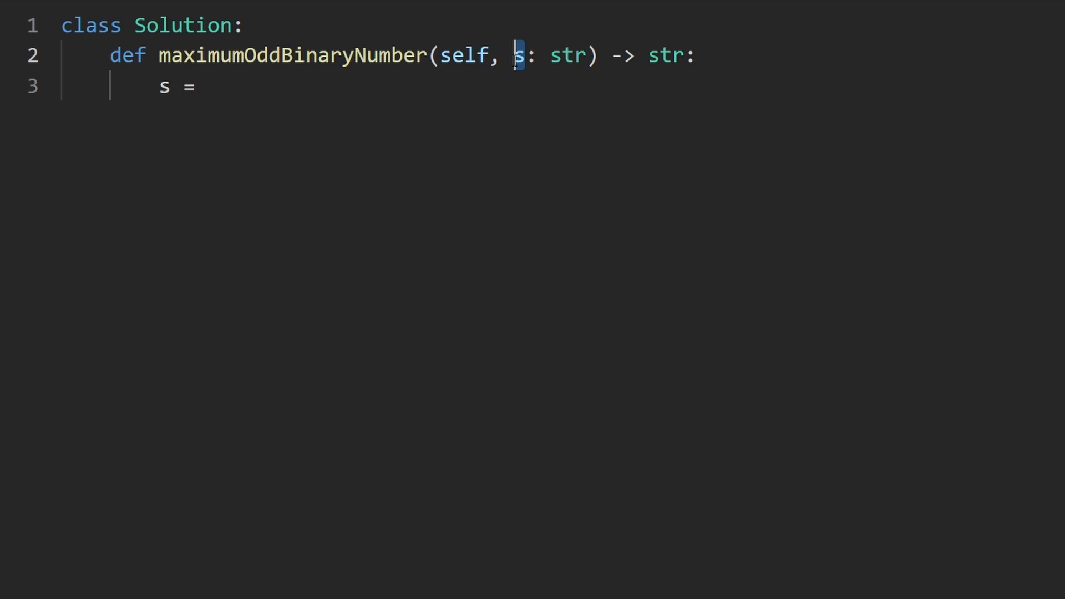
pyautogui.moveTo(251, 84)
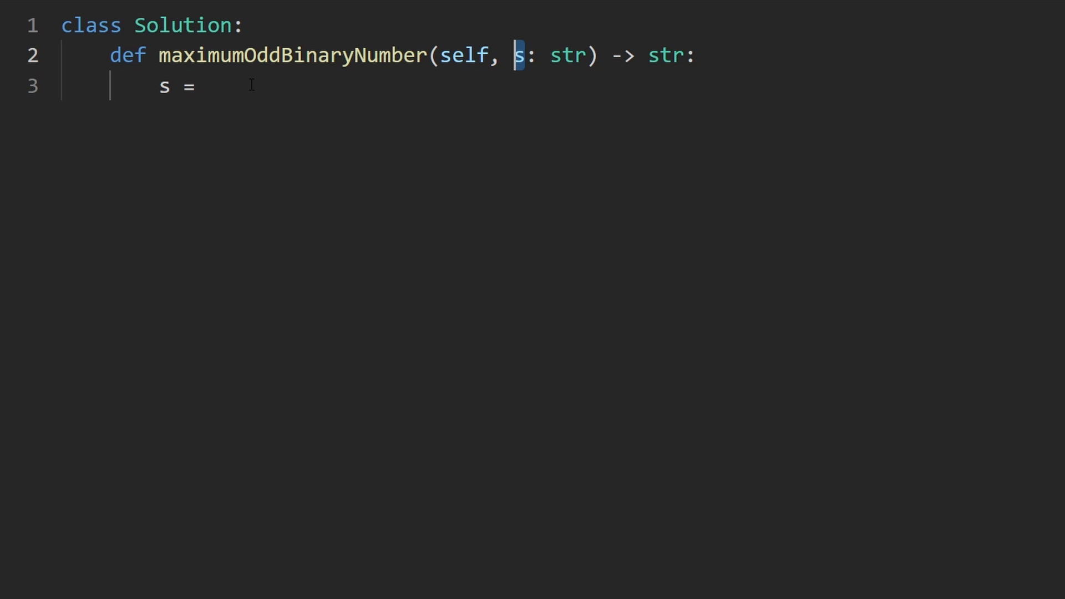
pyautogui.write('[]')
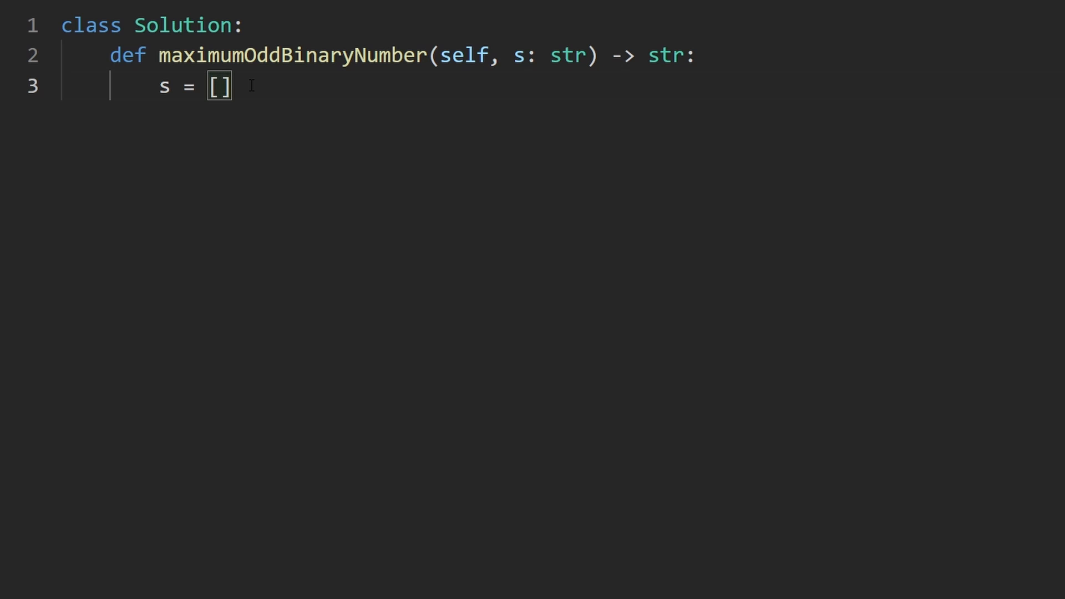
pyautogui.write('c f')
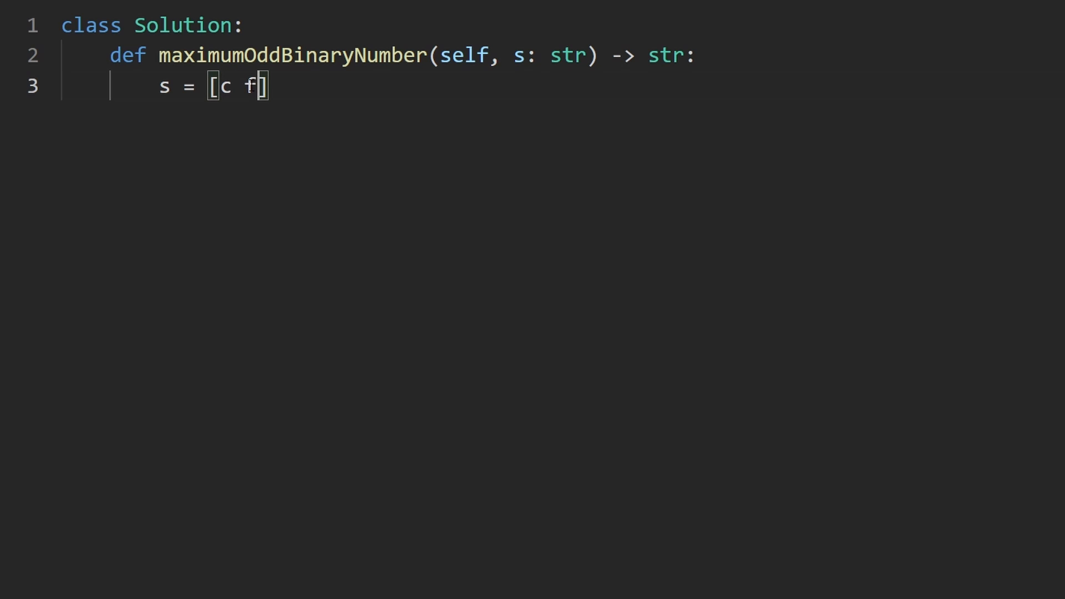
pyautogui.write('or c')
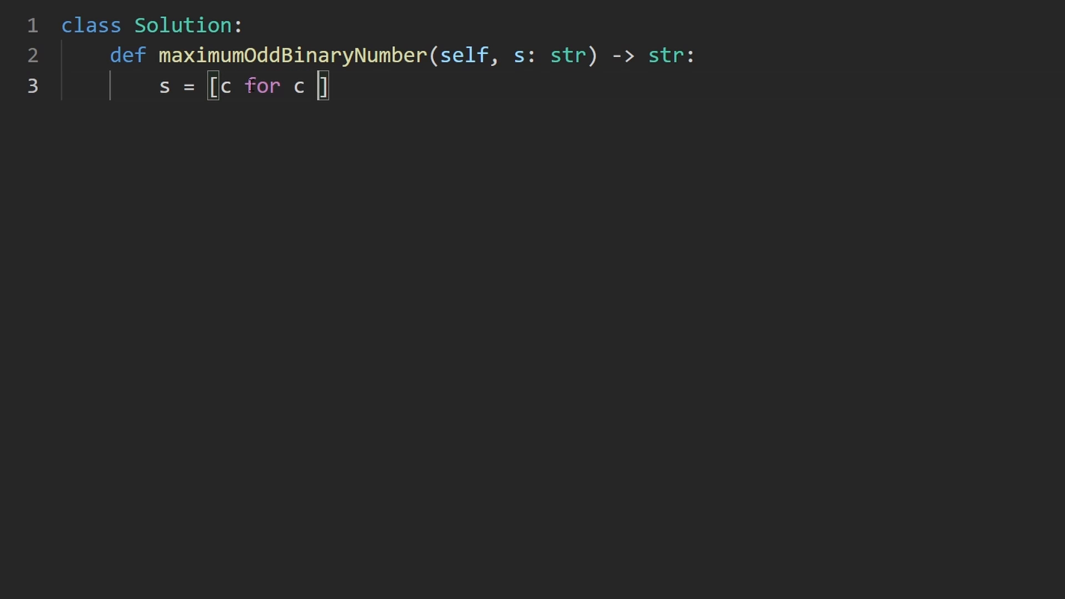
pyautogui.write('in s')
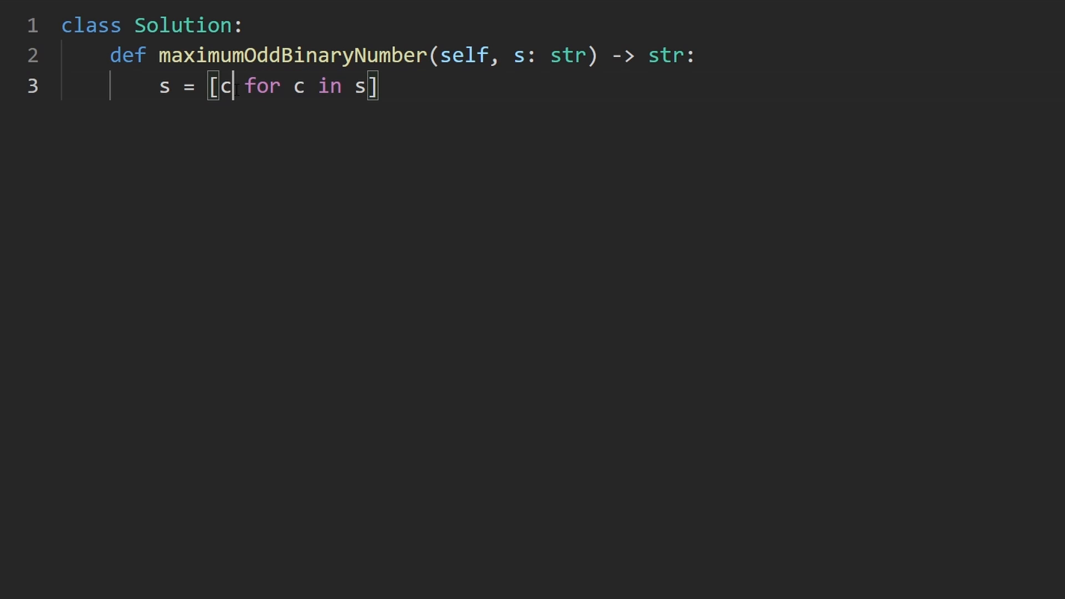
pyautogui.moveTo(211, 86); pyautogui.dragTo(378, 87)
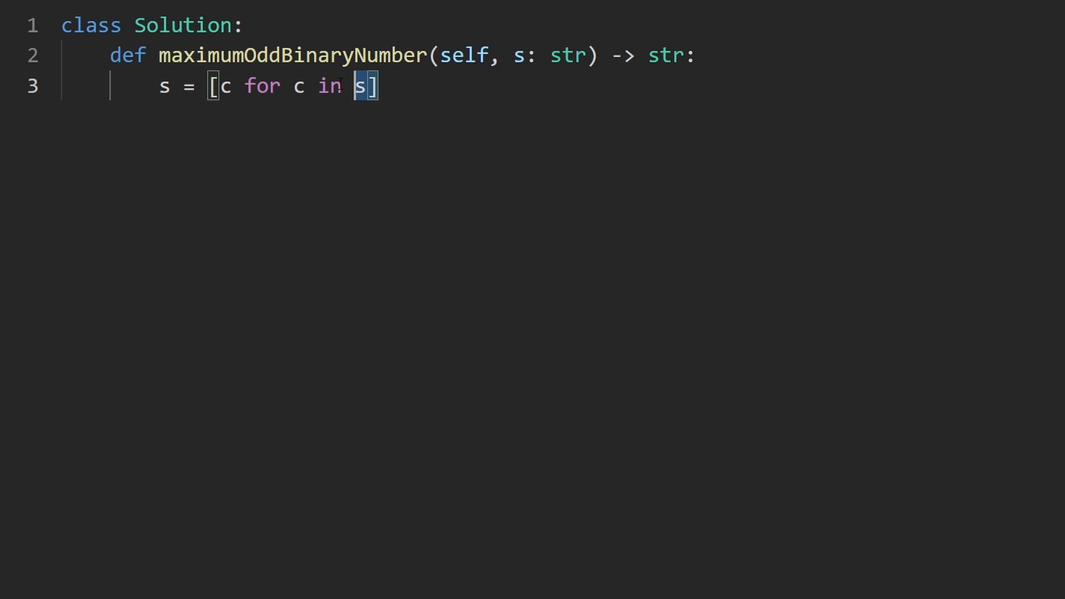
pyautogui.click(385, 86)
pyautogui.write('left =')
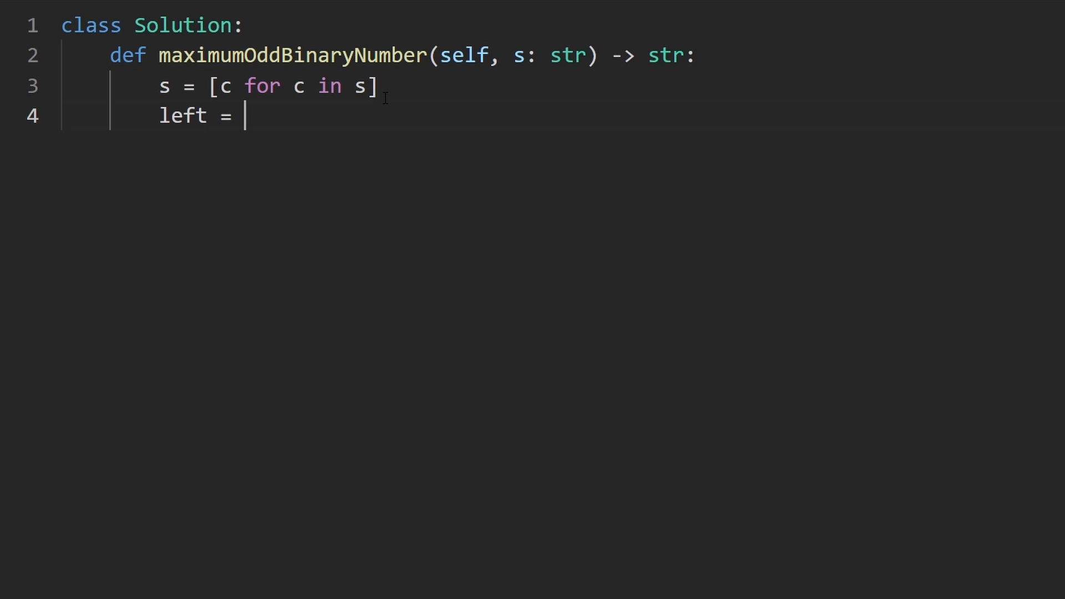
# Initialise left to 0 and write the check if s[i] == "1": inside the loop.
pyautogui.write('0')
pyautogui.write('if')
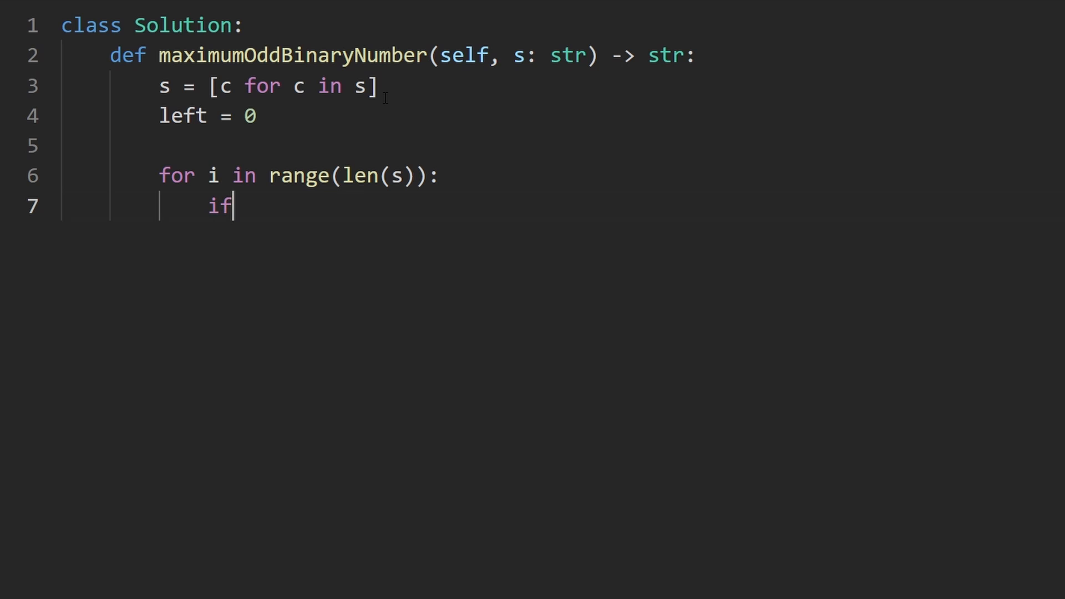
pyautogui.write('s[i] ==')
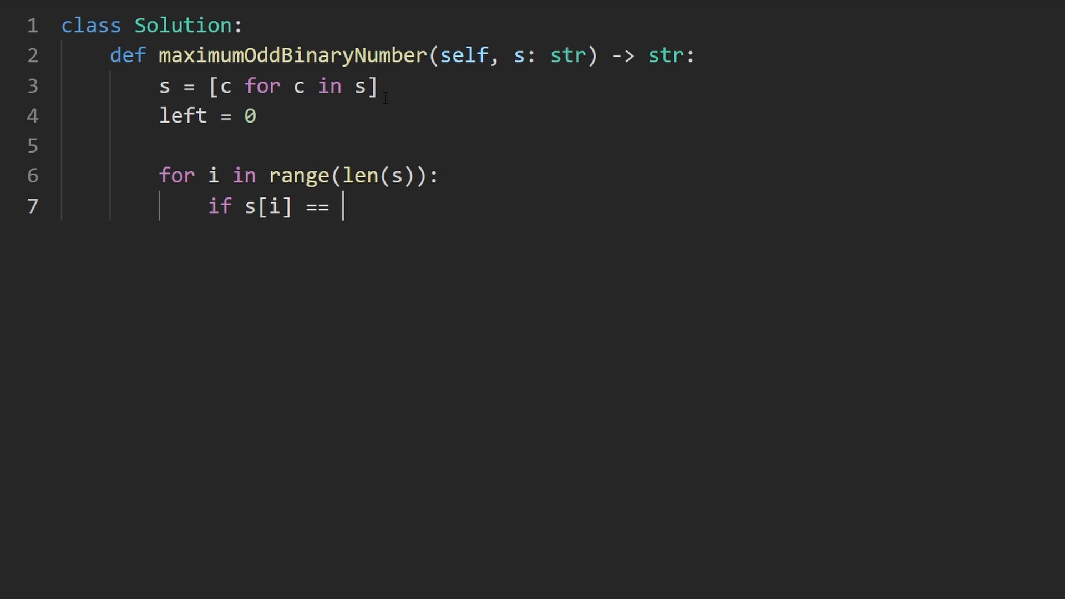
pyautogui.write('"1"')
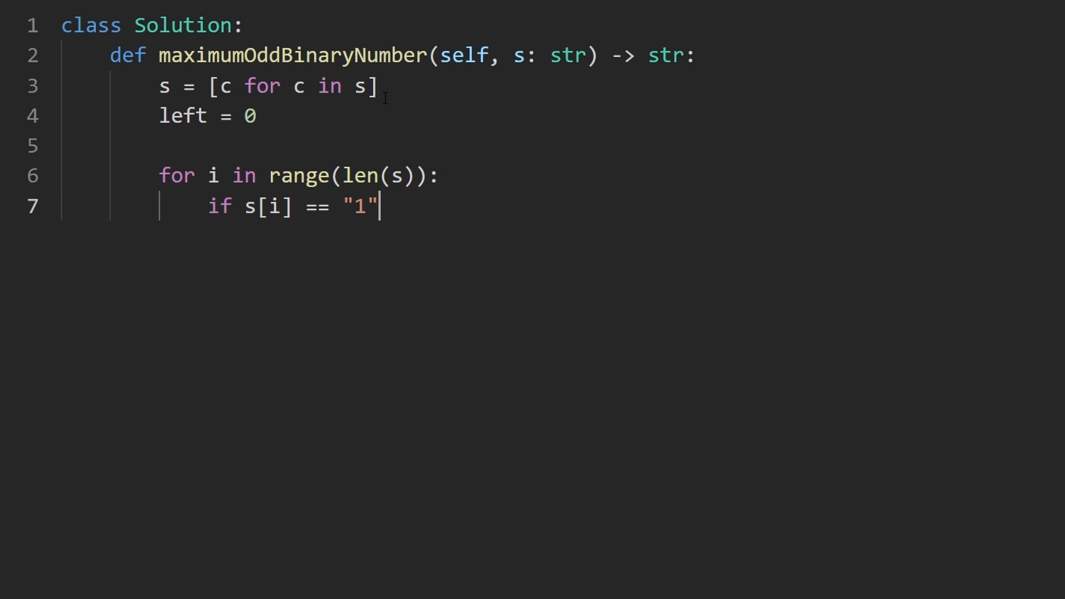
pyautogui.write(':')
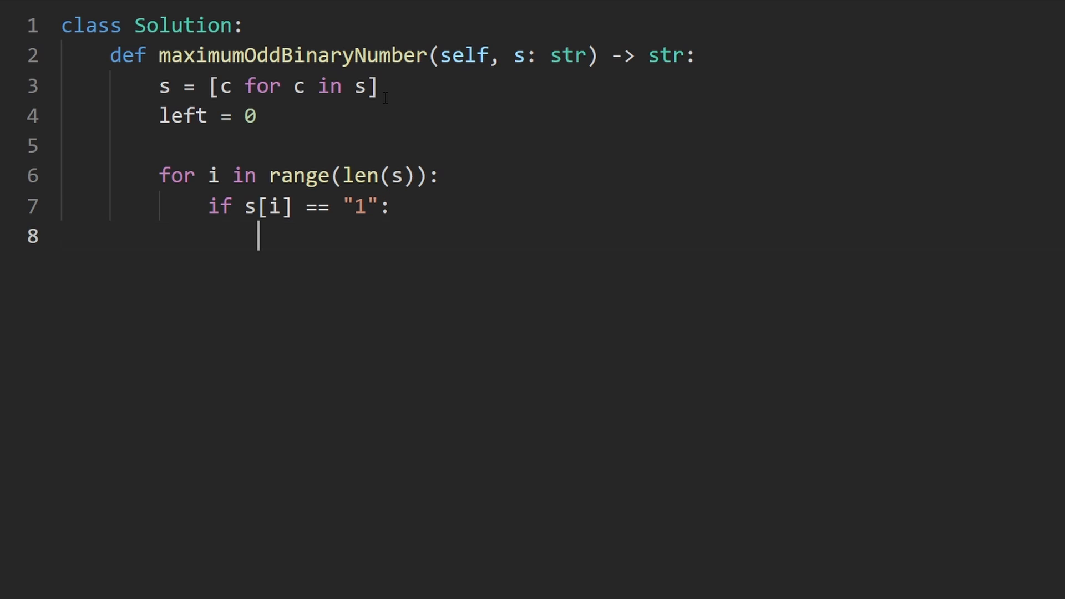
# Swap s[i], s[left] = s[left], s[i] and increment left by 1.
pyautogui.write('s[i],')
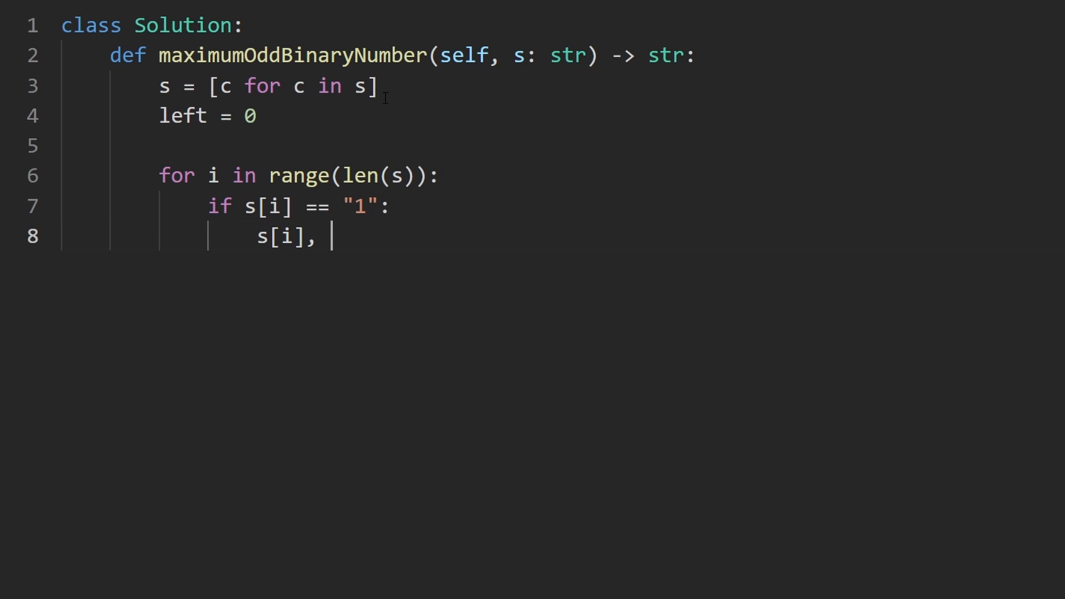
pyautogui.write('s[l]')
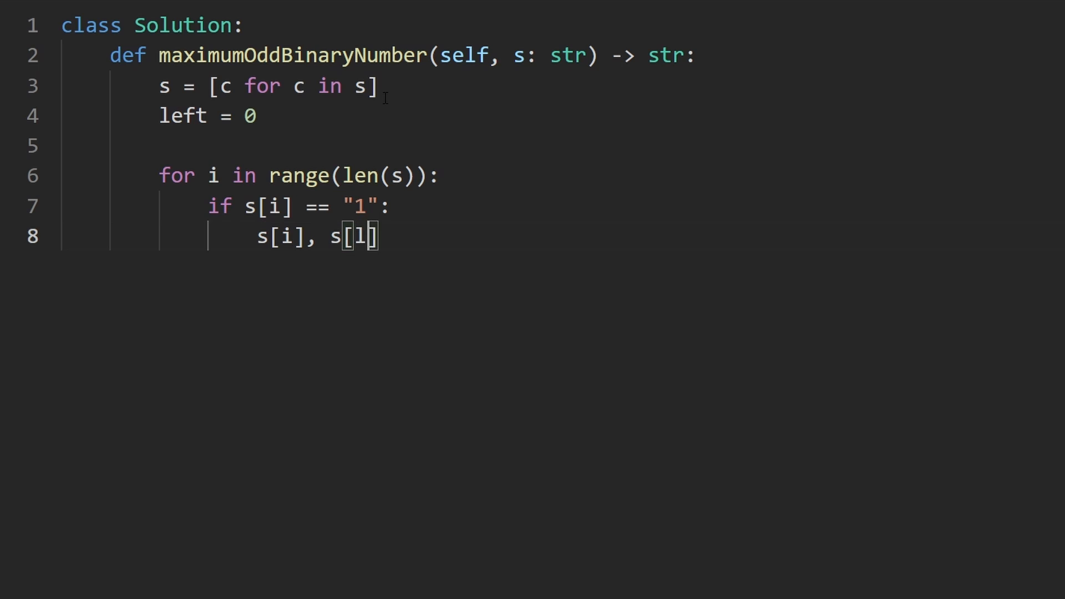
pyautogui.write('eft] = sel')
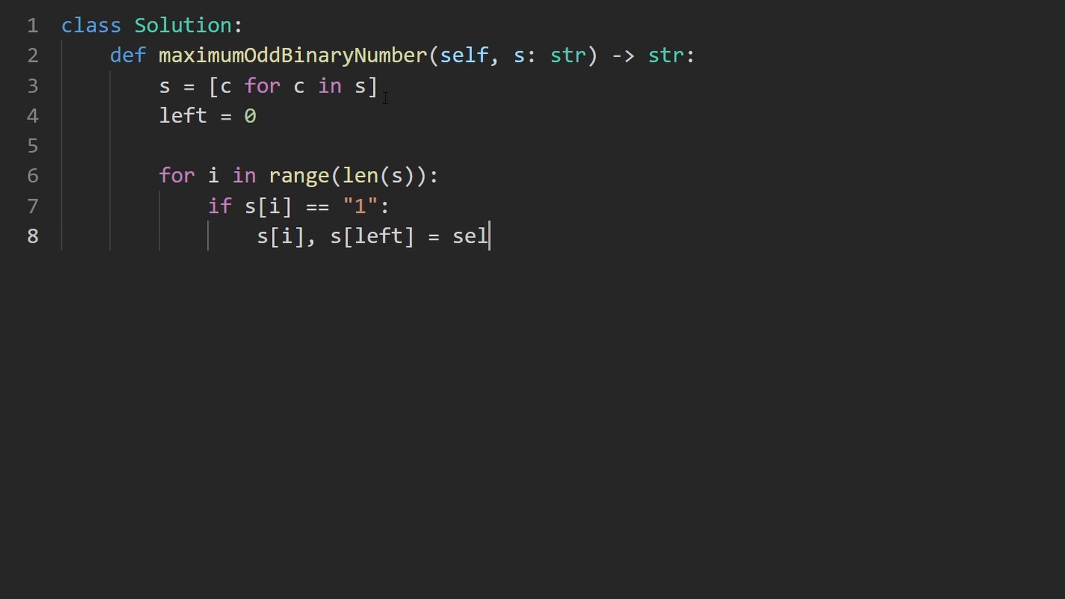
pyautogui.write('[left]')
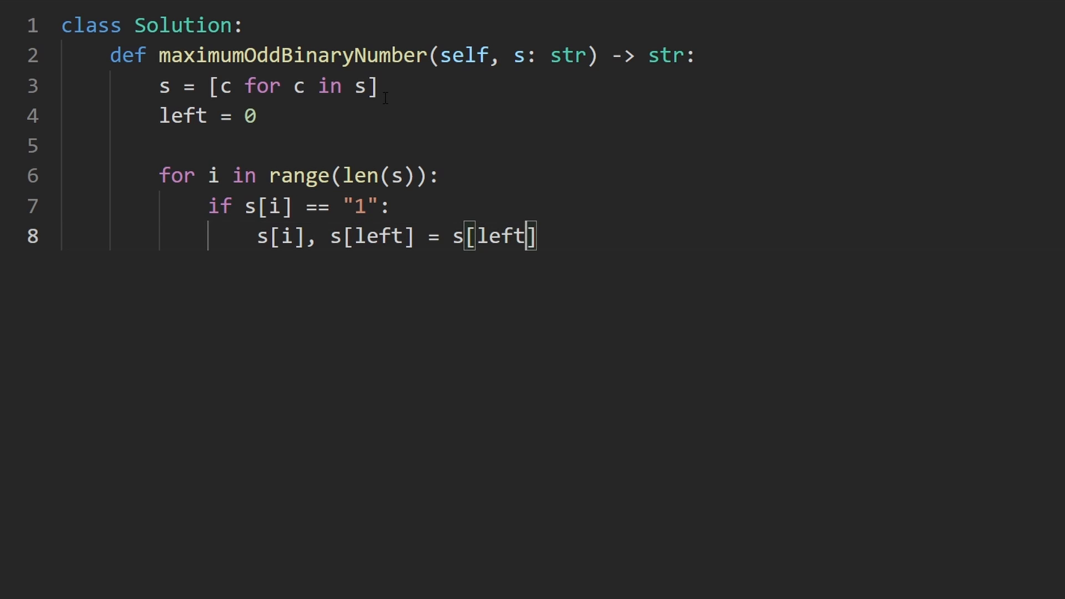
pyautogui.write(', s[i]')
pyautogui.write('left')
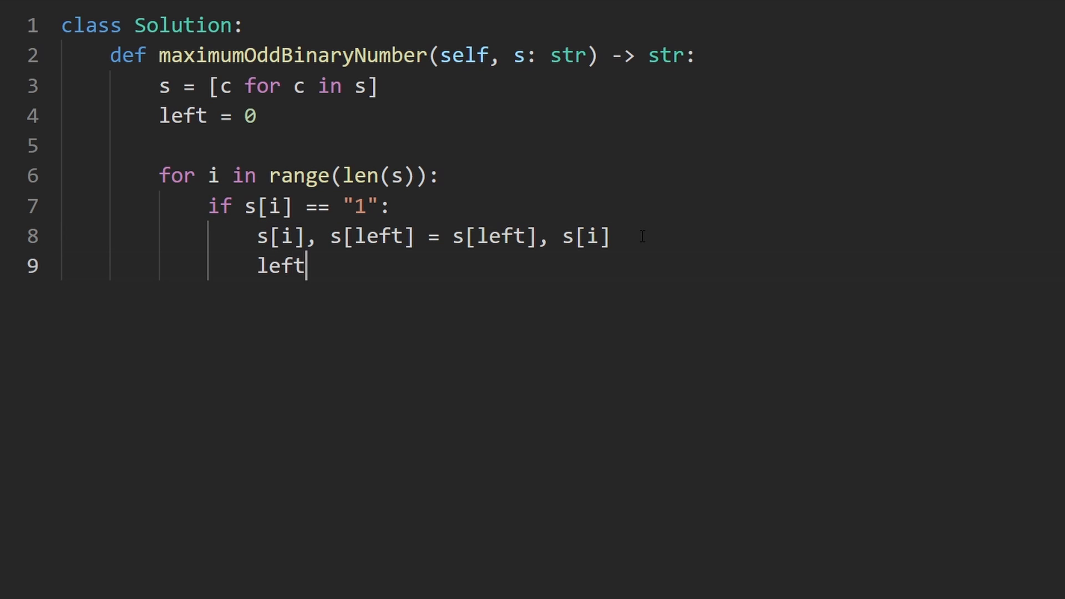
pyautogui.write('+= 1')
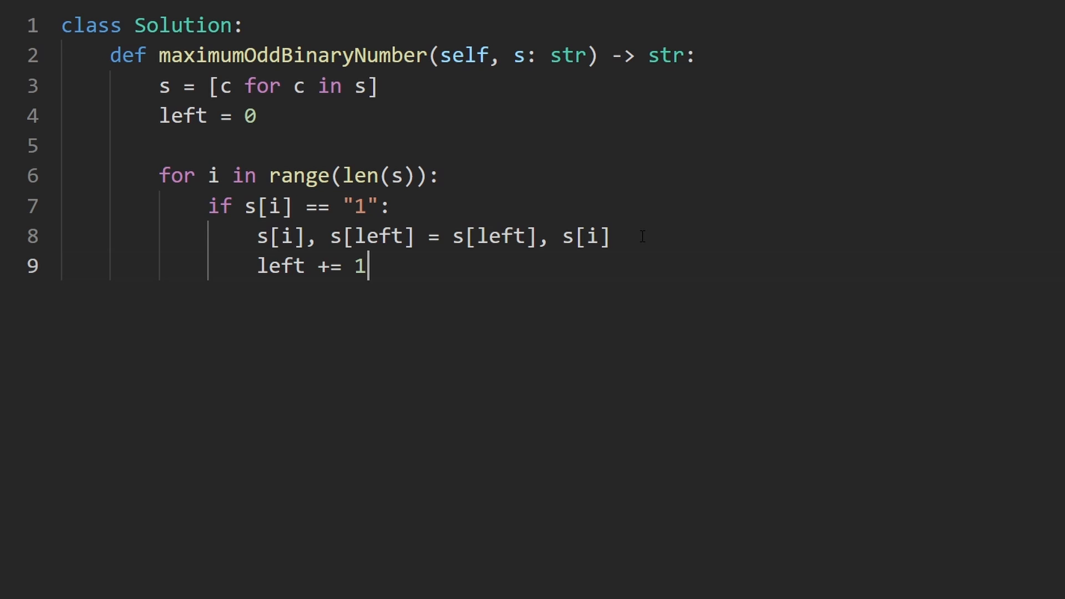
pyautogui.press('Enter')
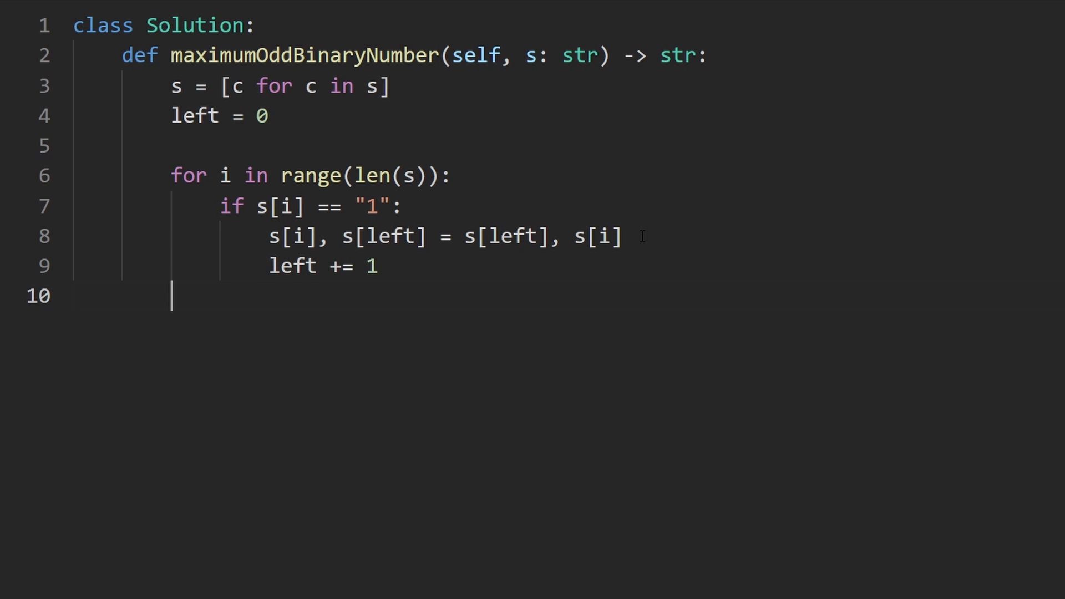
# Swap s[left - 1] with the last character s[len(s) - 1].
pyautogui.write('sel')
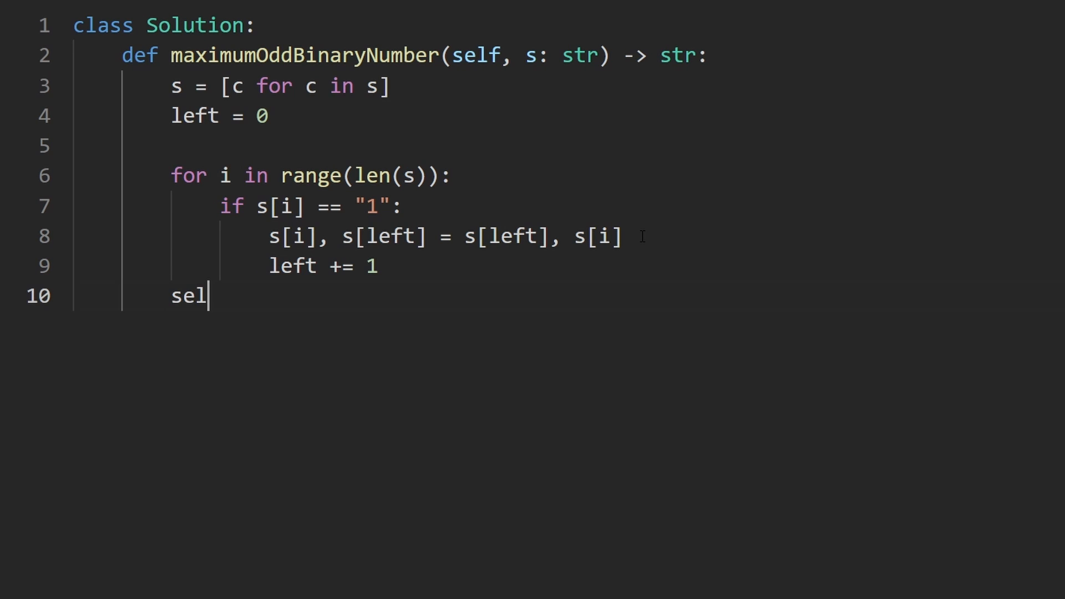
pyautogui.write('[left]')
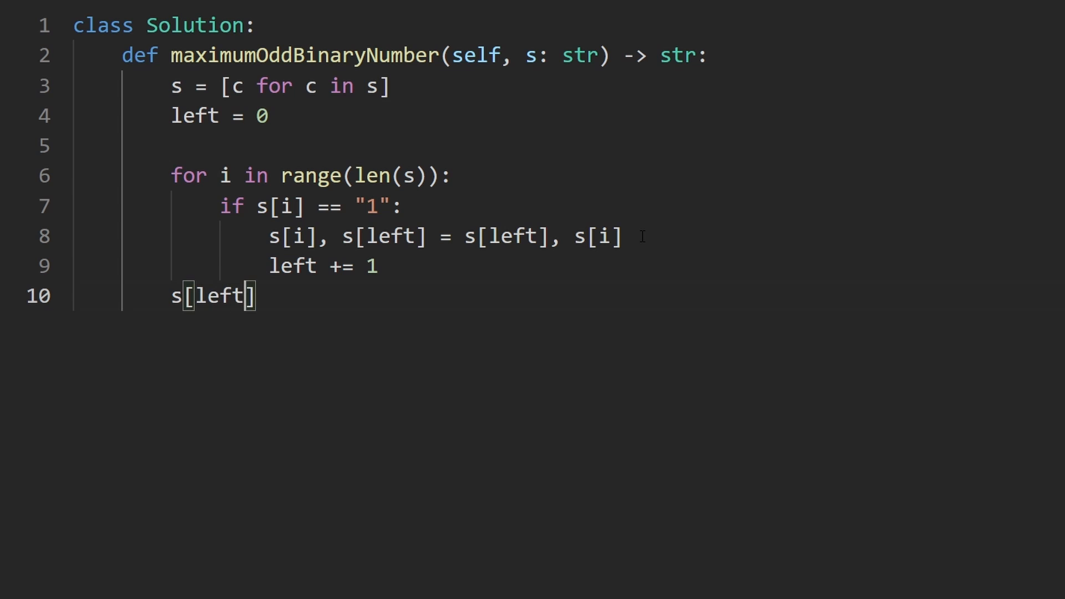
pyautogui.write('- 1] =')
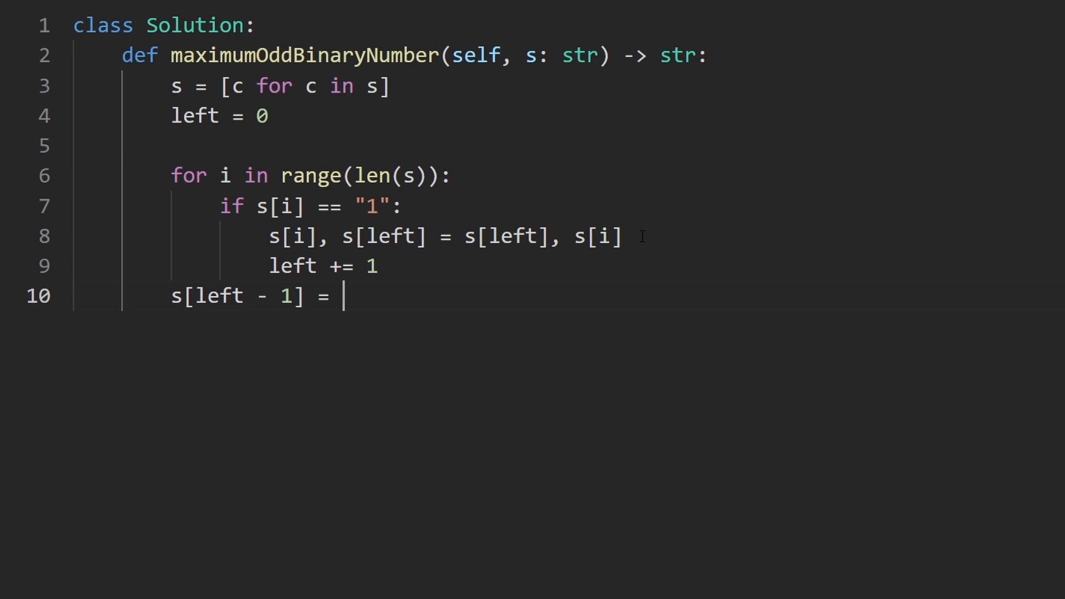
pyautogui.write('s[]')
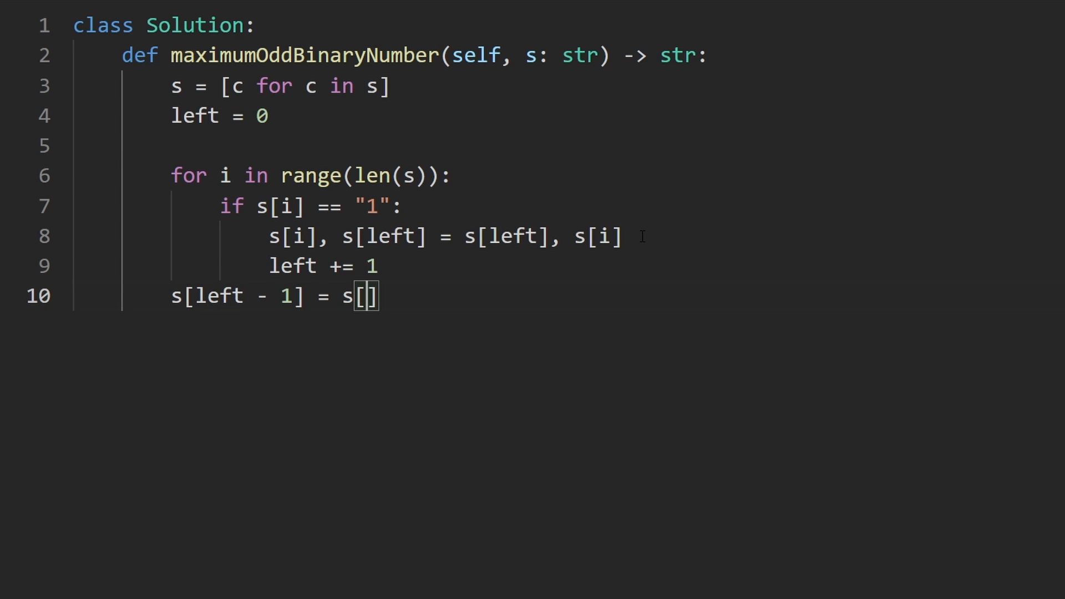
pyautogui.write('len(s) - 1]')
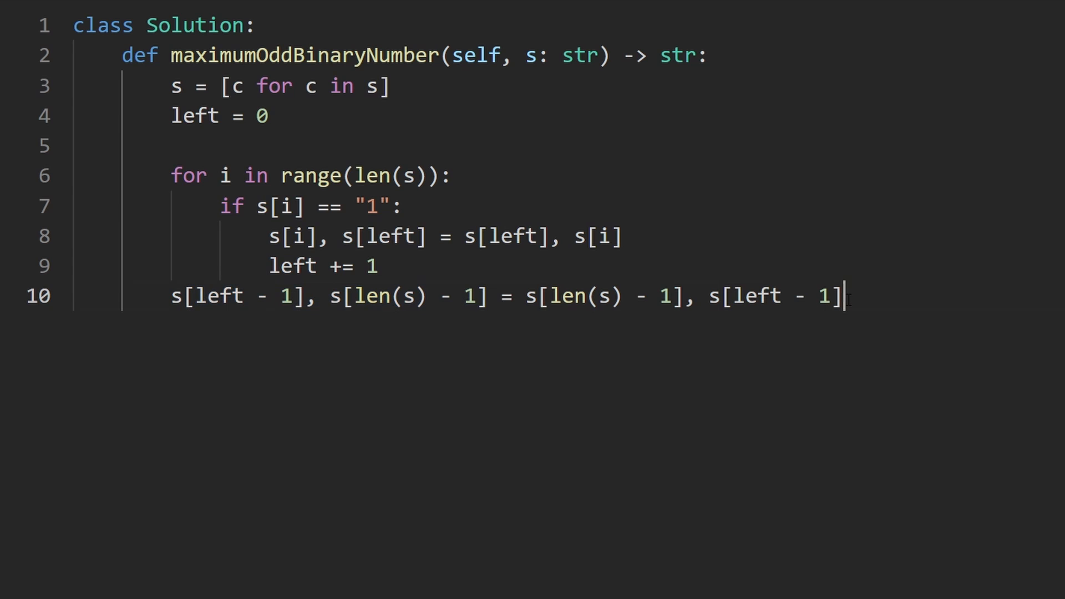
# Return "".join(s) and submit the solution, accepted at 36 ms.
pyautogui.write('retu')
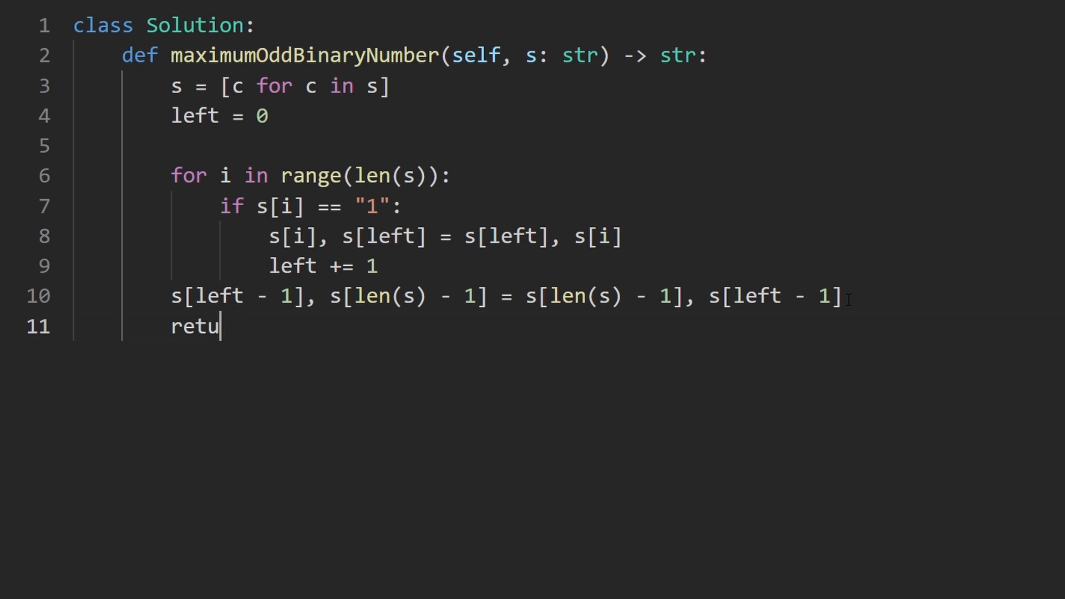
pyautogui.write('rn s')
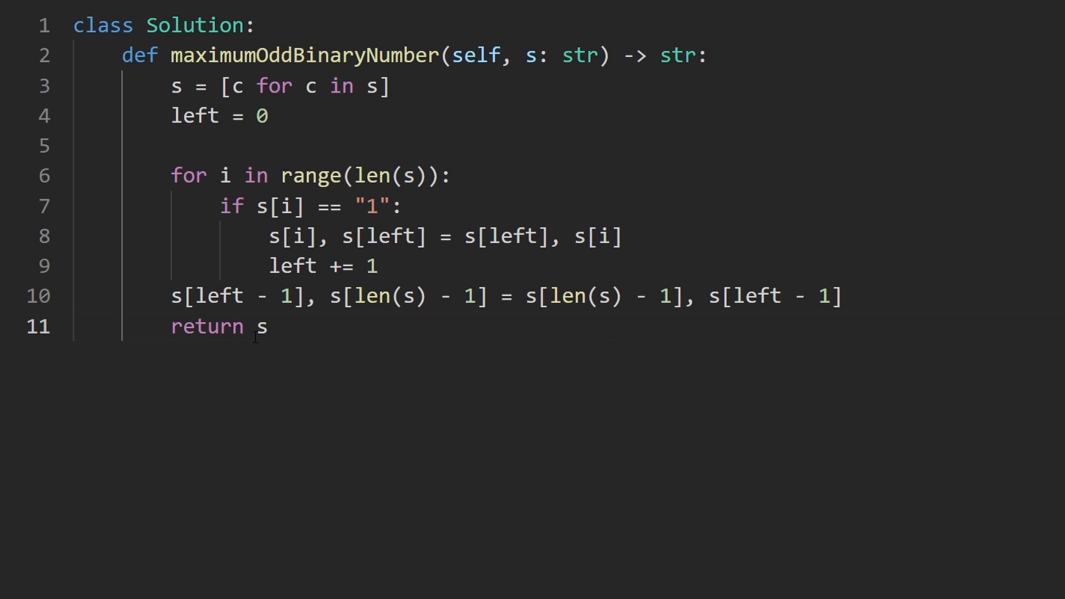
pyautogui.doubleClick(262, 327)
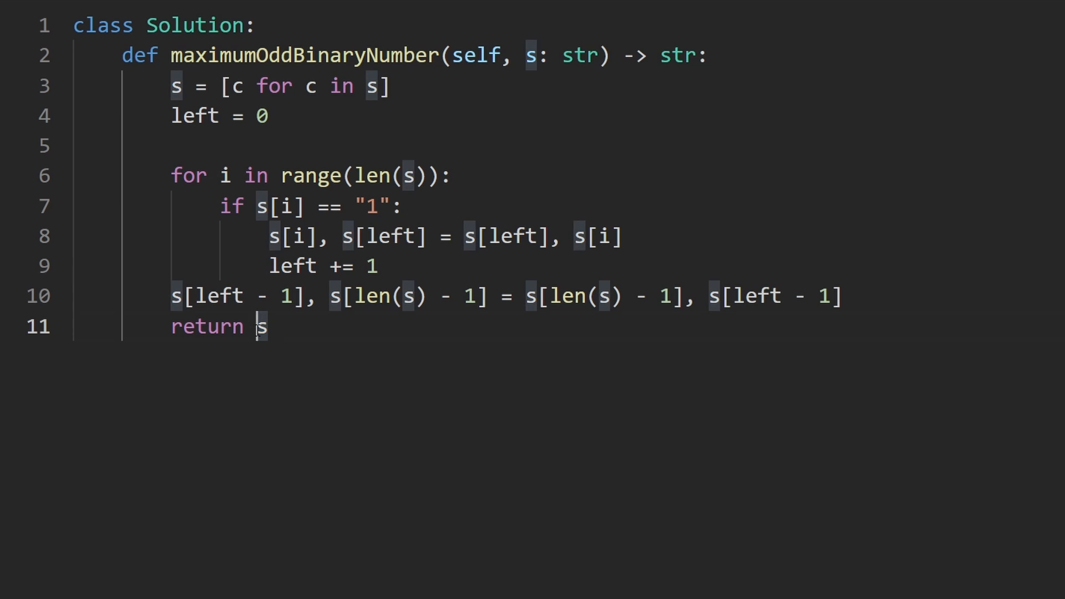
pyautogui.write('"')
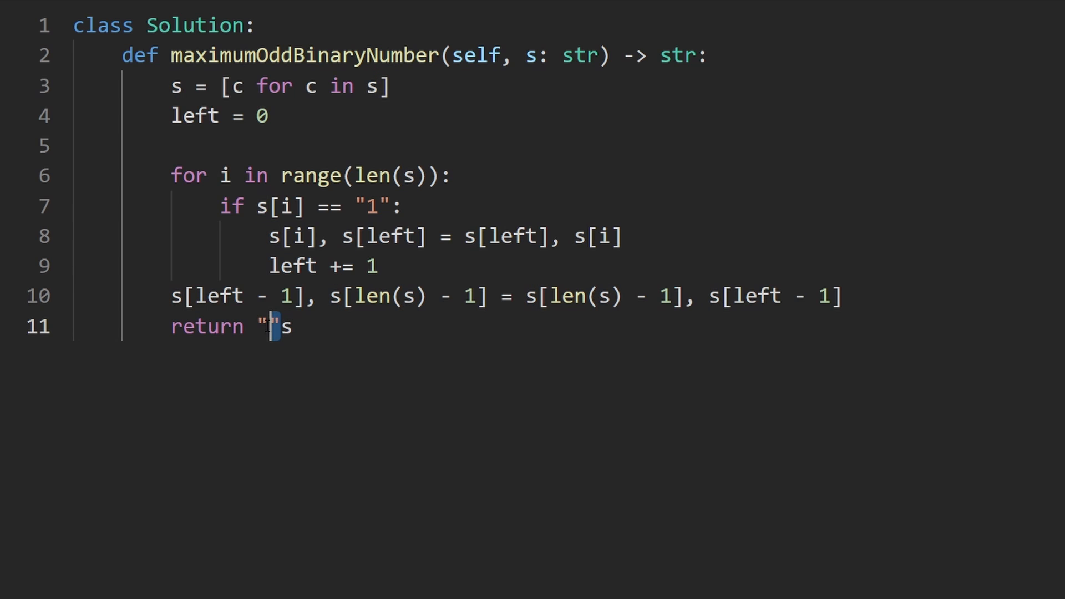
pyautogui.write('",')
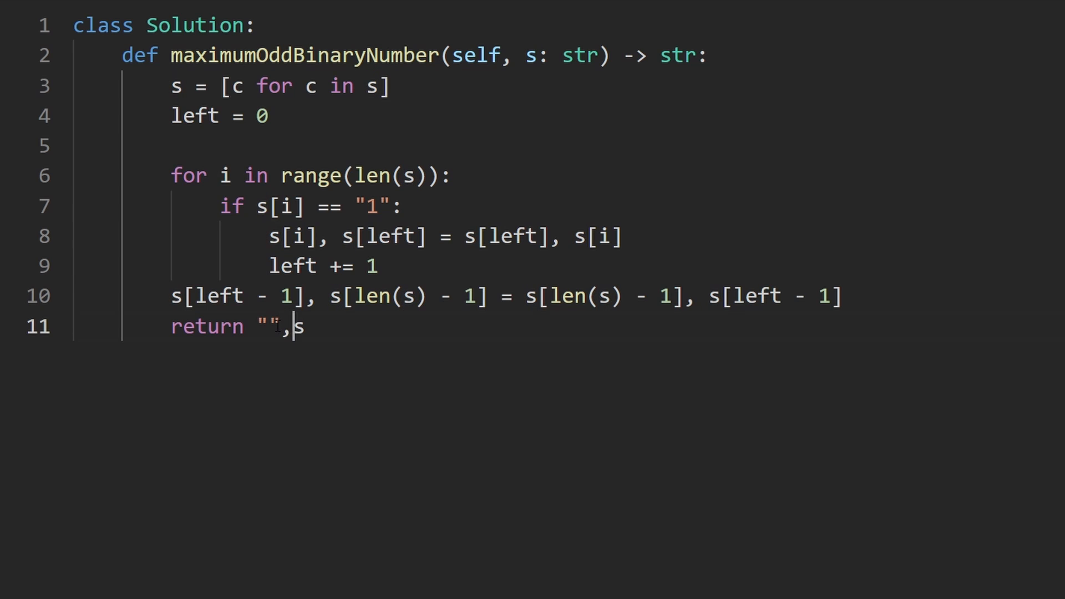
pyautogui.write('.join(')
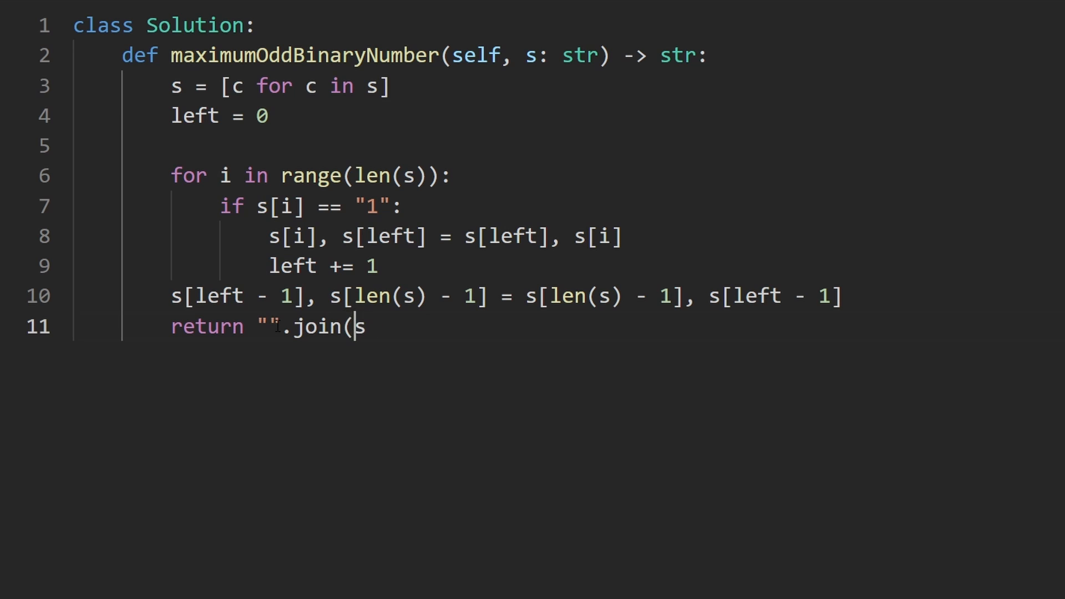
pyautogui.write(')')
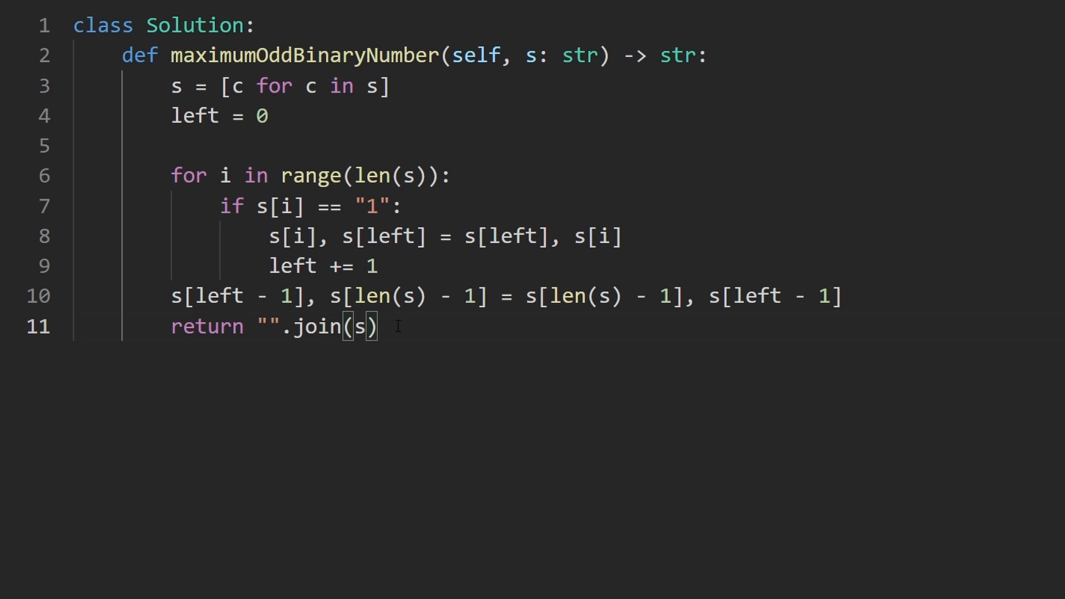
pyautogui.doubleClick(681, 56)
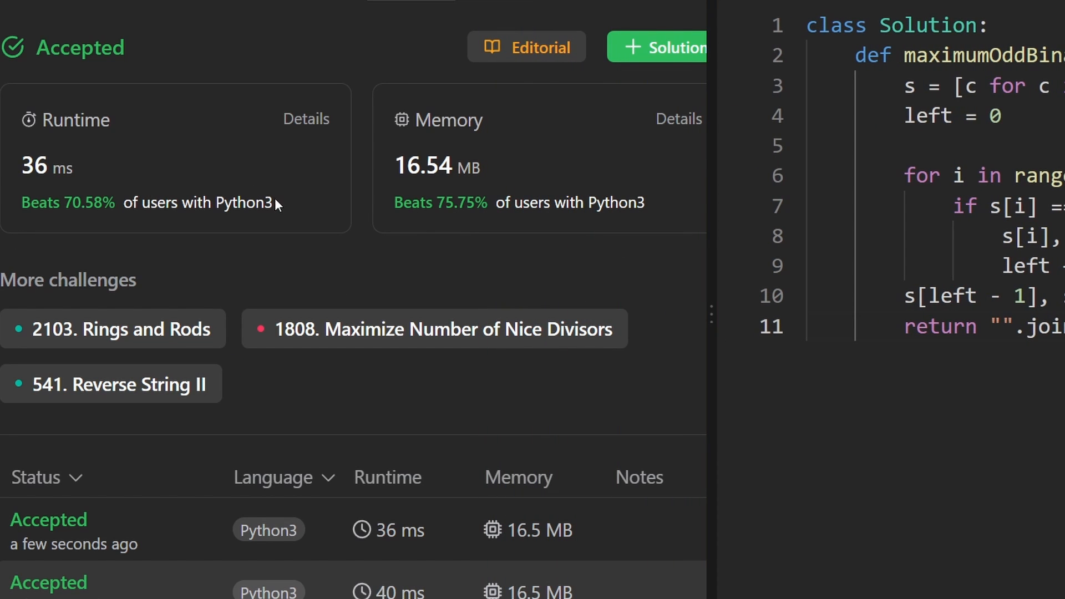
pyautogui.moveTo(615, 295)
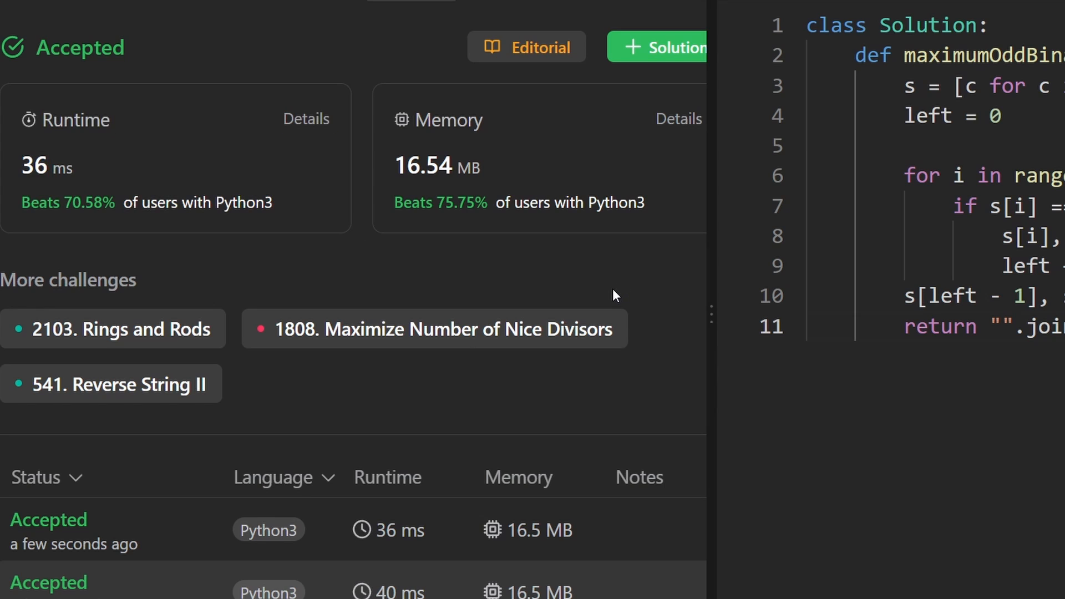